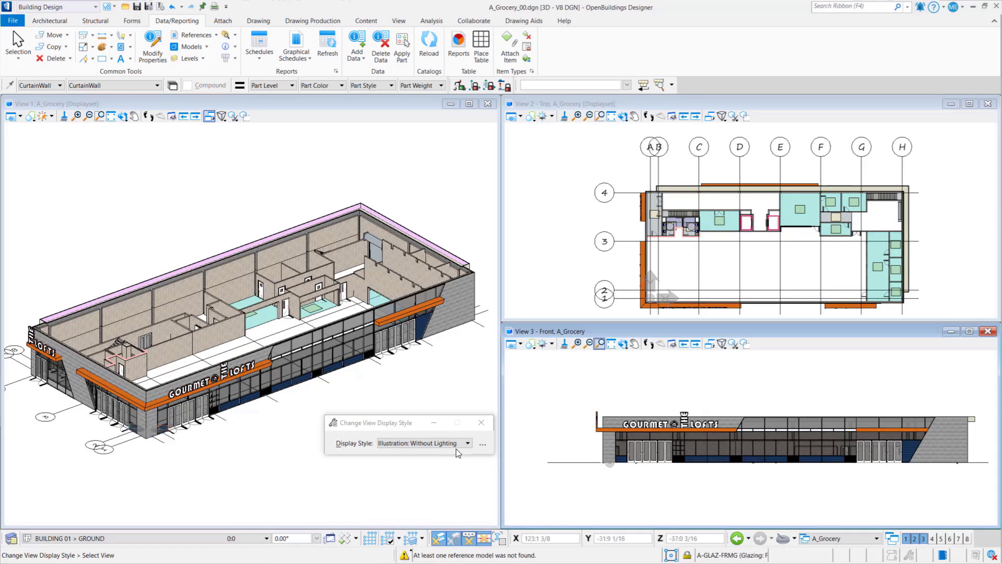
Apply the *Example | Wall Fire Rating display style to the grocery model views
left_click(467, 443)
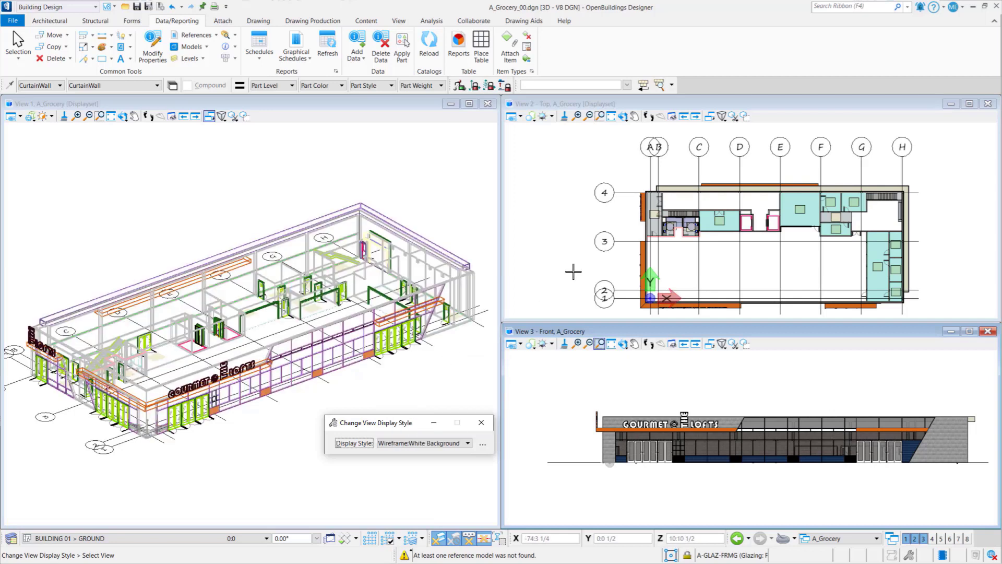
left_click(468, 443)
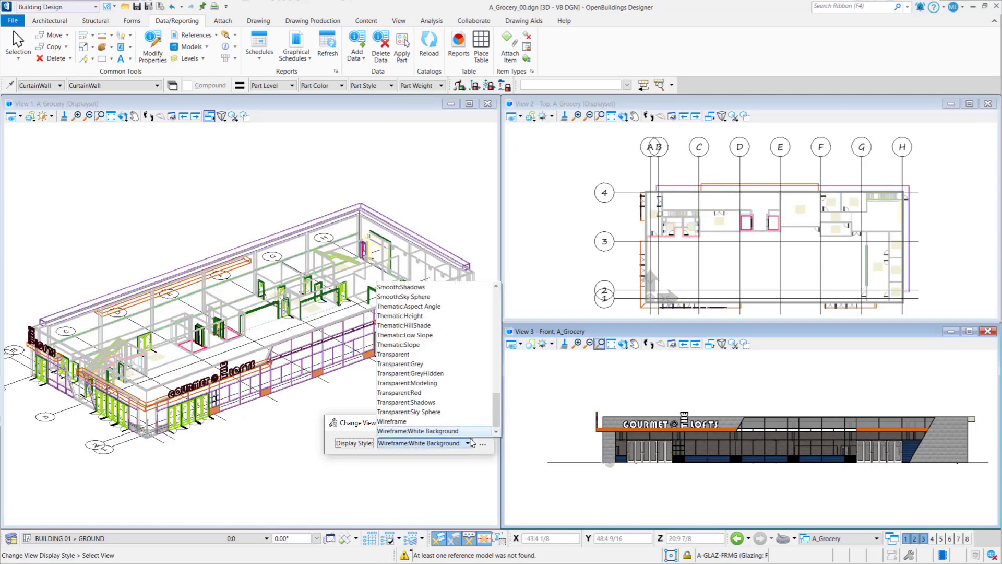
scroll("up", 3)
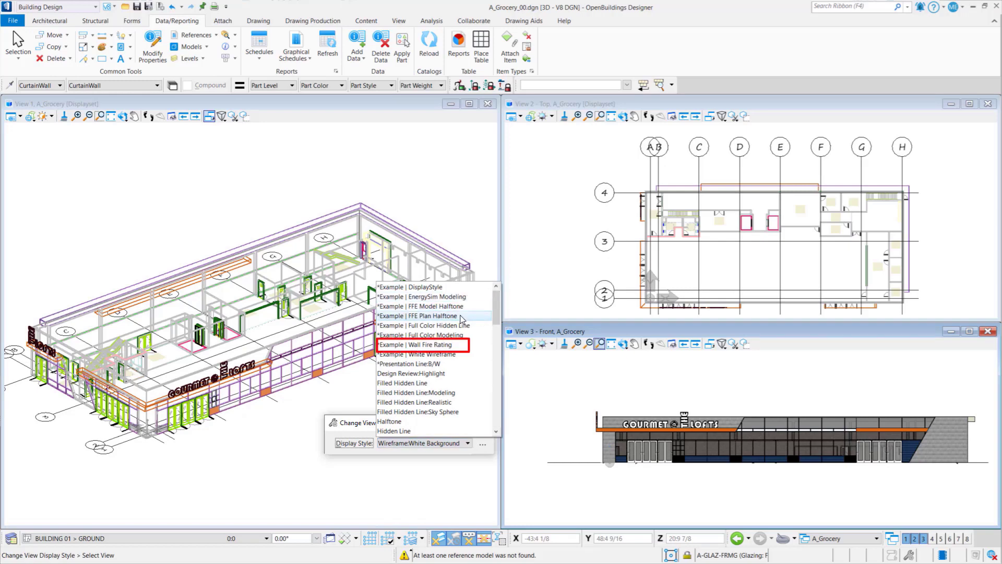
left_click(419, 344)
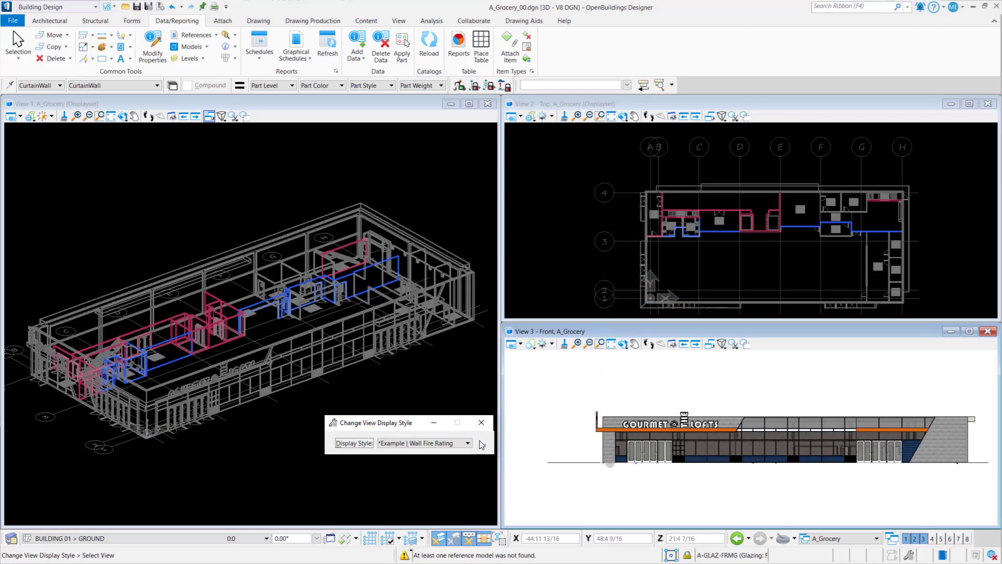
left_click(482, 443)
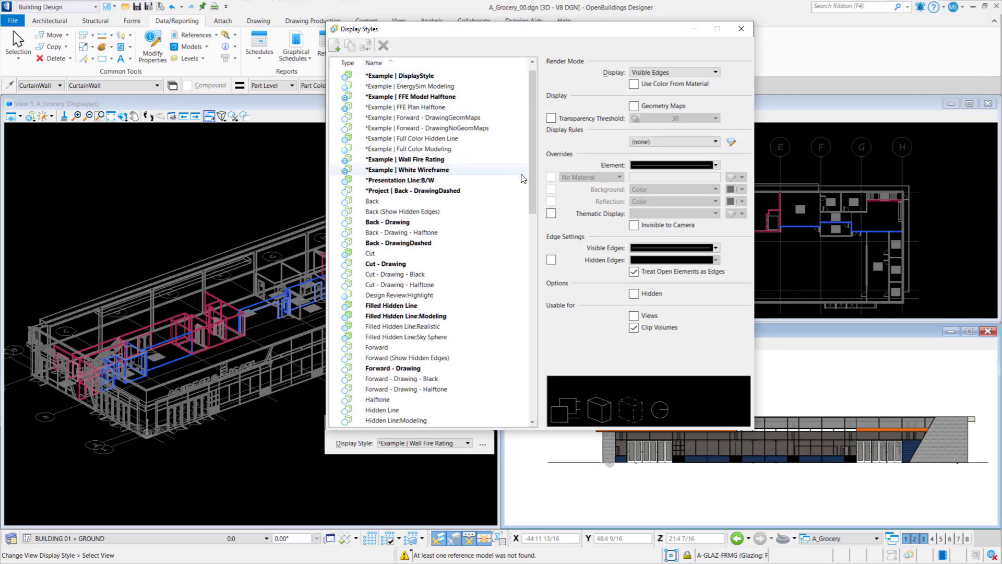
Select *Example | Wall Fire Rating and open its Display Rules set
left_click(405, 159)
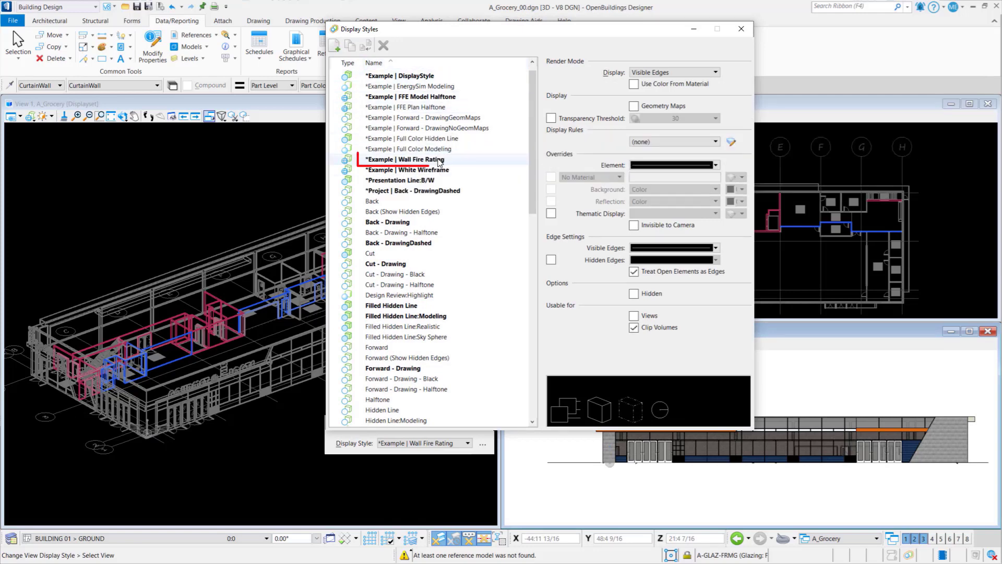
left_click(404, 159)
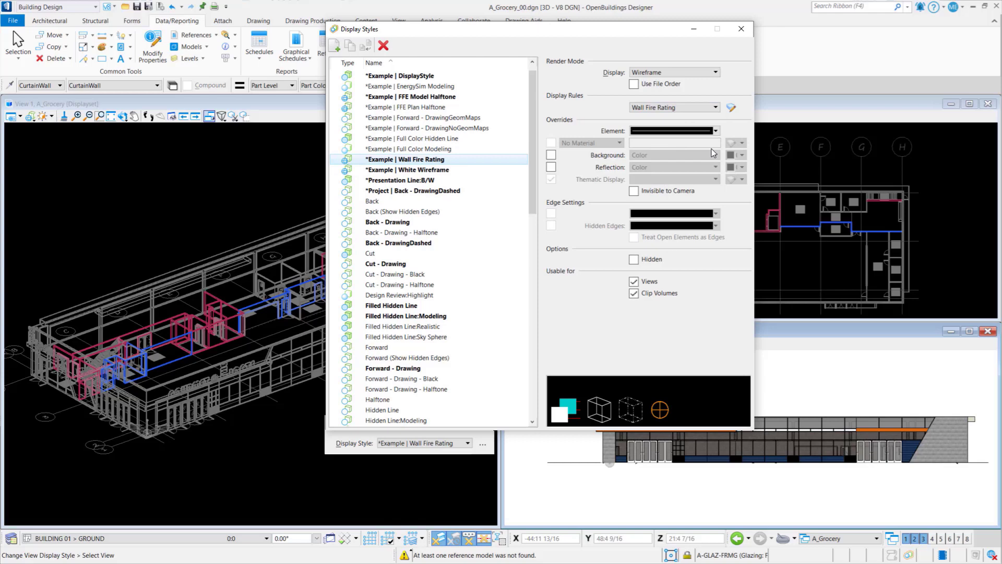
left_click(731, 107)
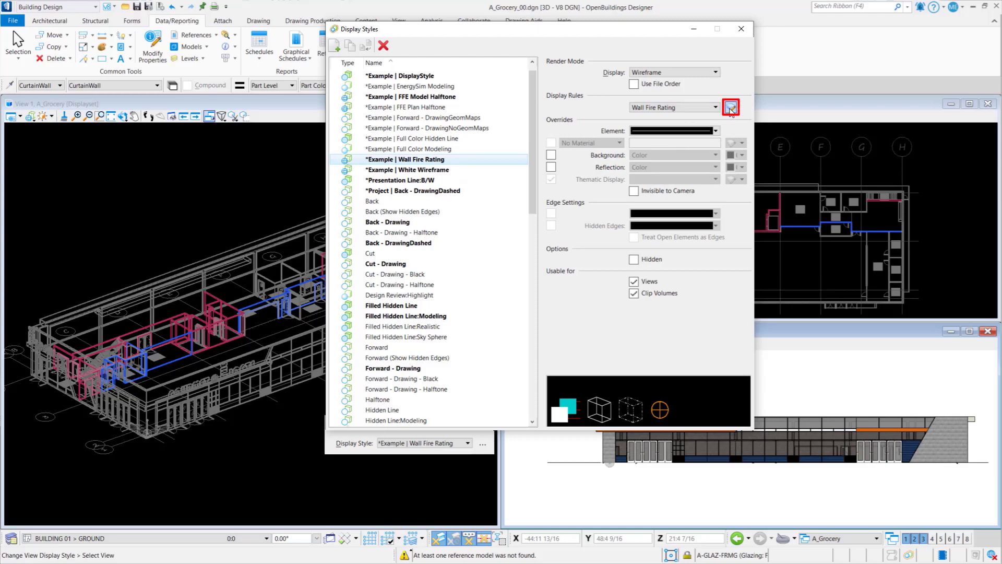
left_click(731, 106)
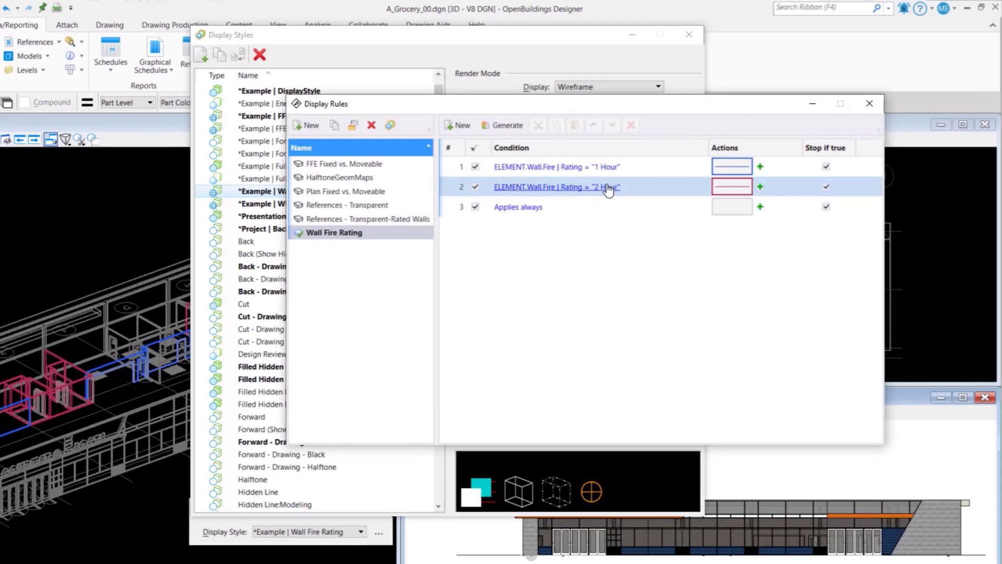
Copy the Wall Fire Rating rule set and name the copy '_Fire Rating - Doors Walls'
left_click(556, 167)
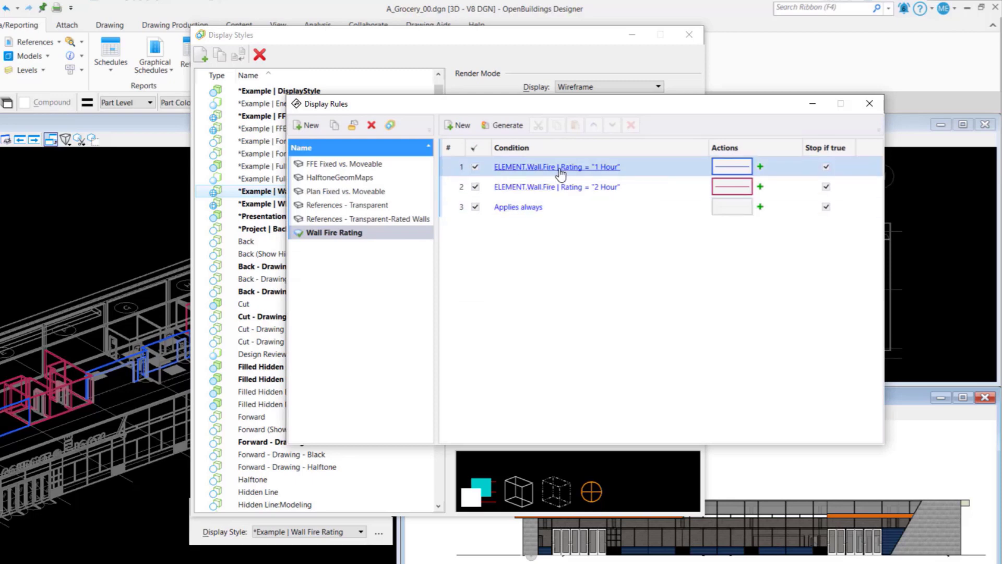
left_click(556, 187)
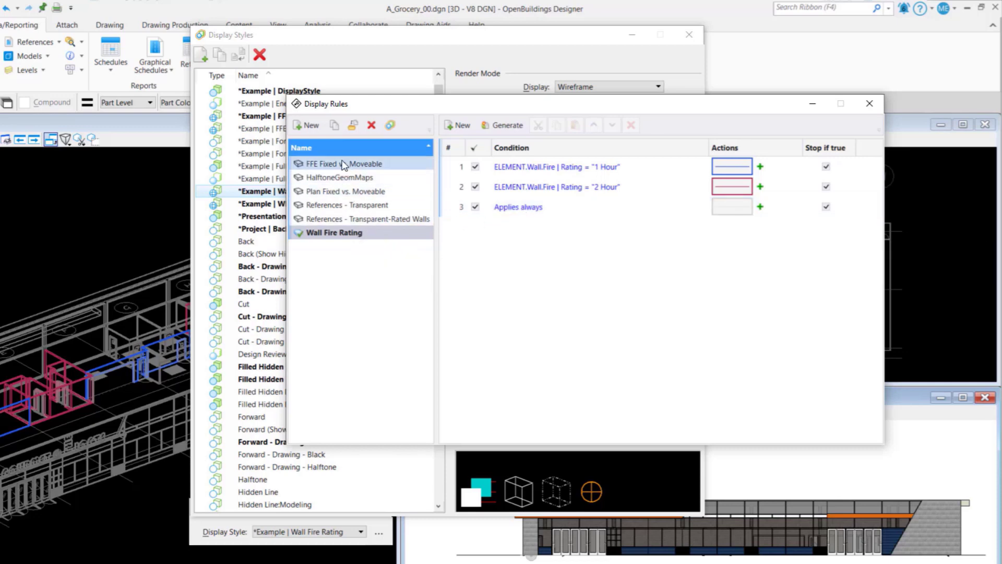
left_click(333, 125)
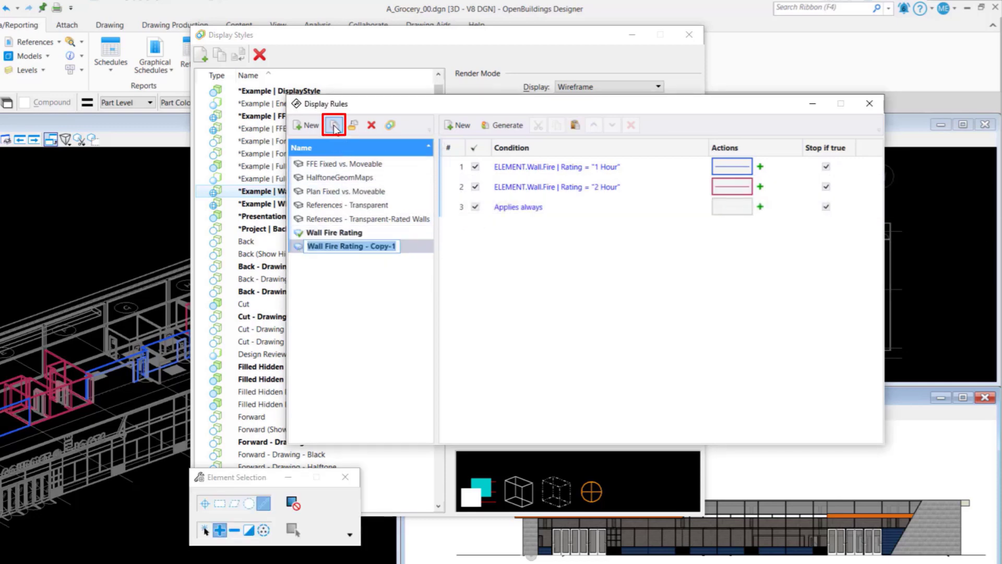
mouse_move(350, 246)
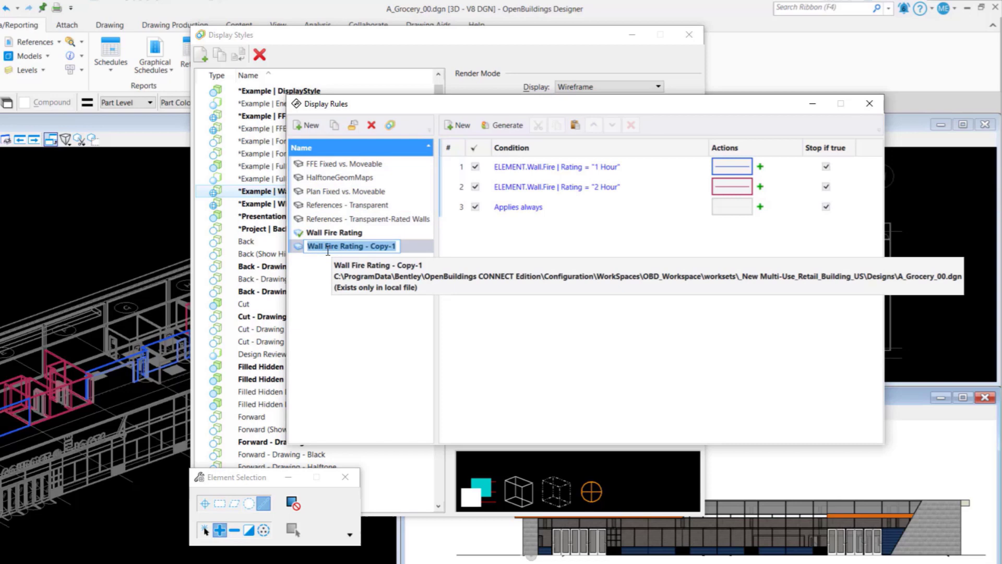
mouse_move(301, 248)
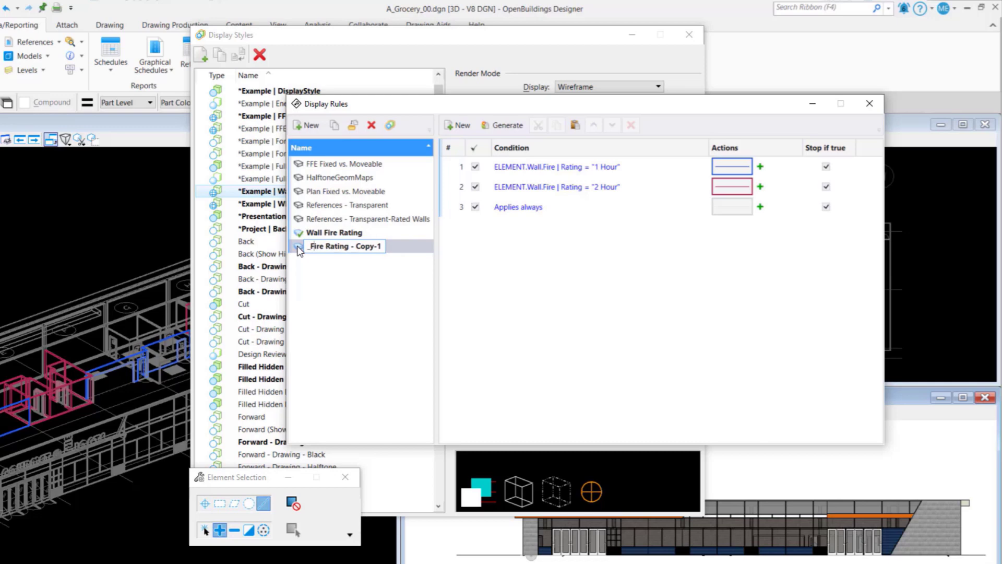
mouse_move(345, 246)
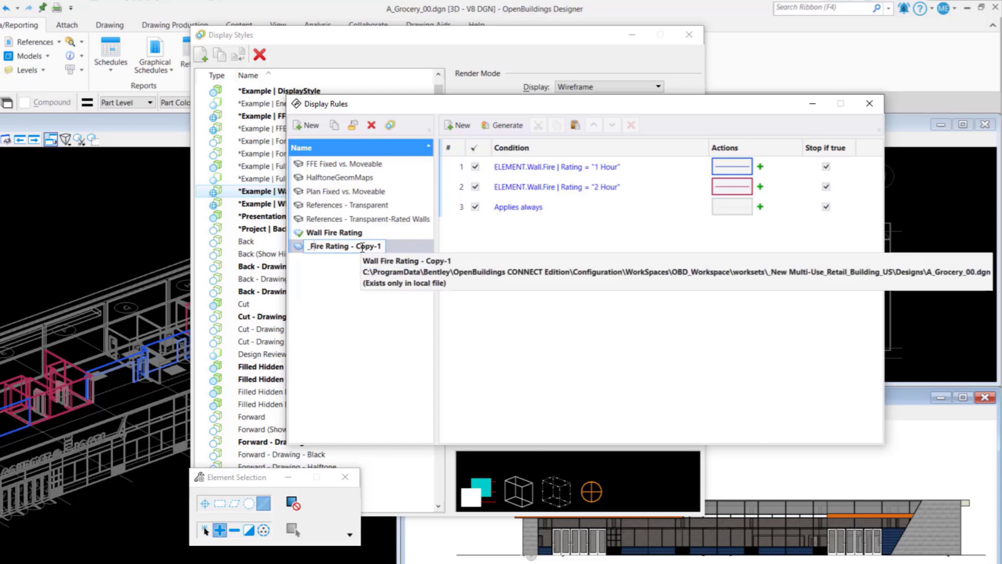
type("D")
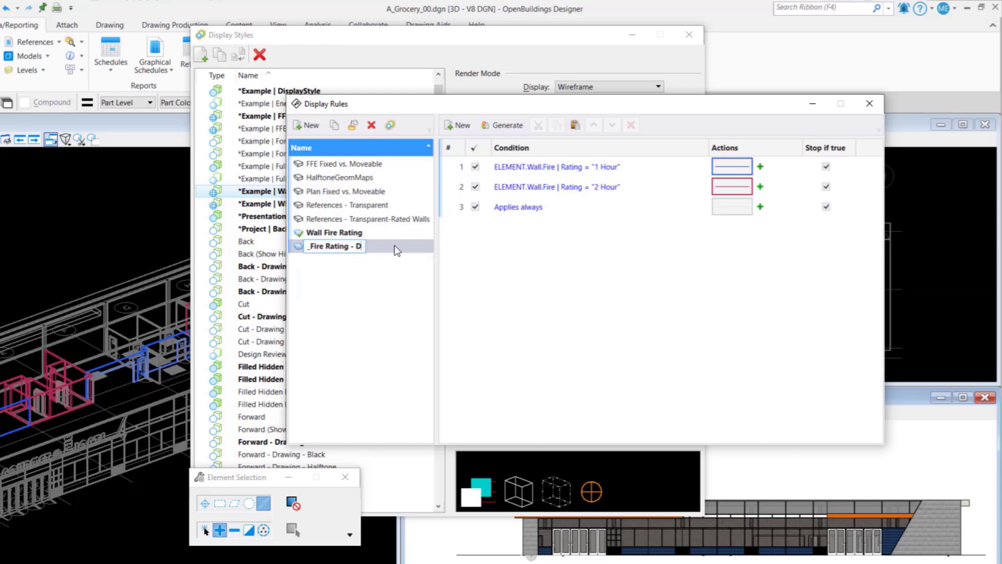
type("oors Walls")
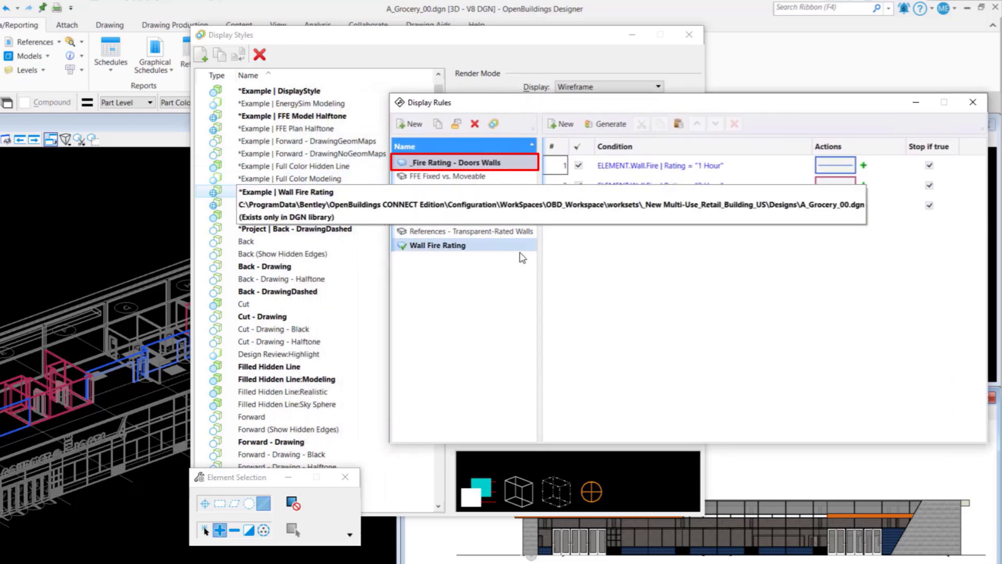
left_click(972, 103)
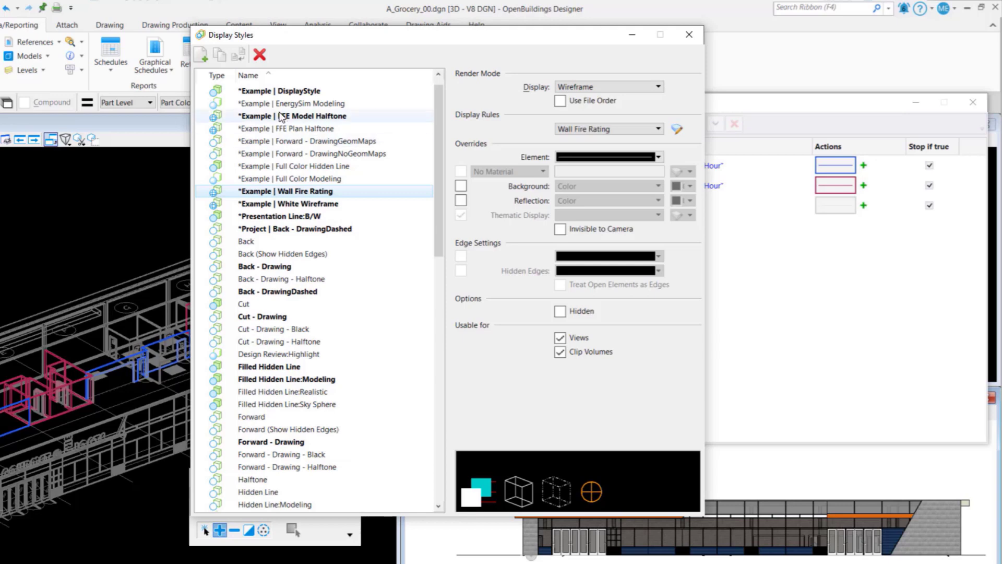
Copy the Wall Fire Rating display style and rename it '_Mark | Wall Fire Rating'
left_click(220, 55)
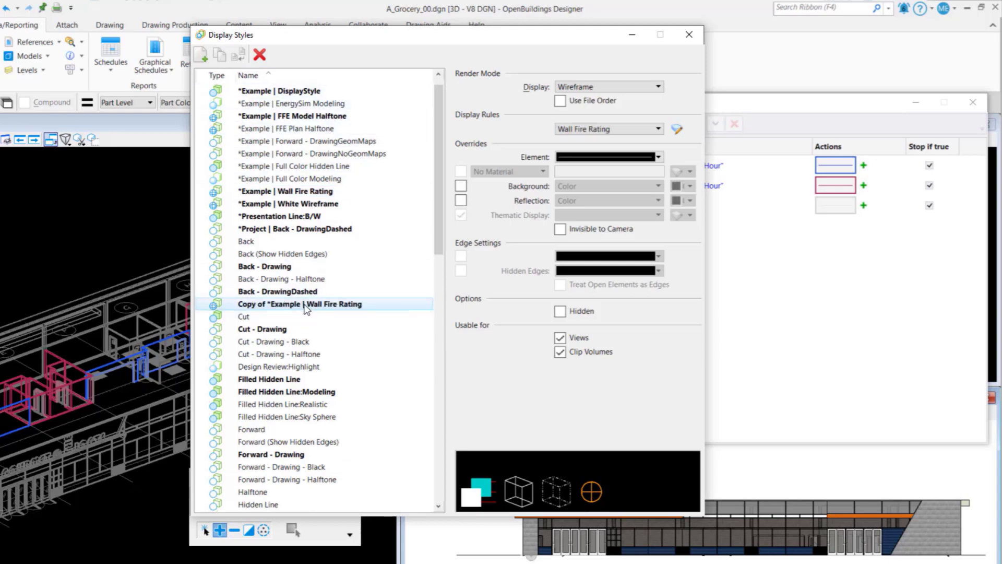
double_click(299, 304)
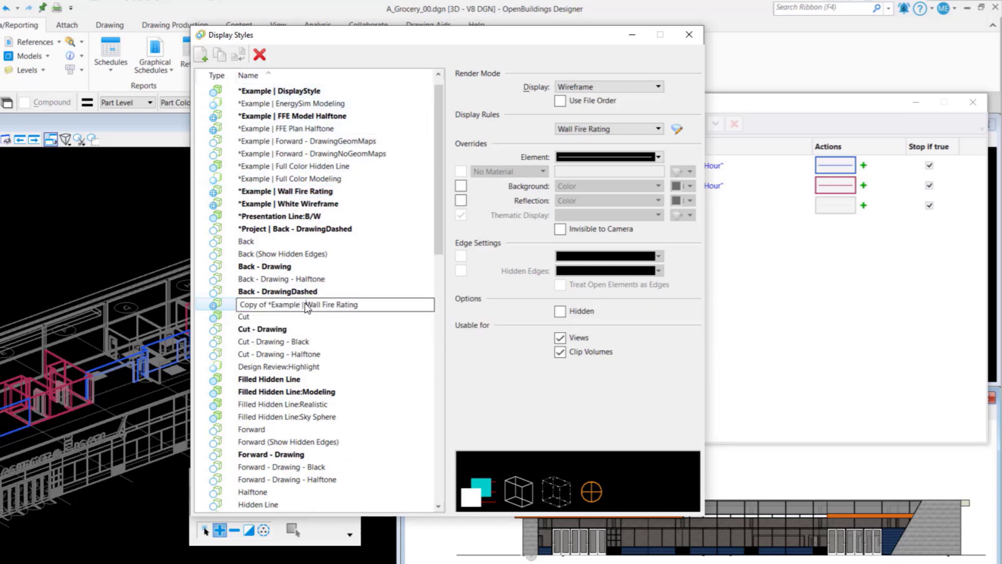
double_click(281, 304)
type("_Mark")
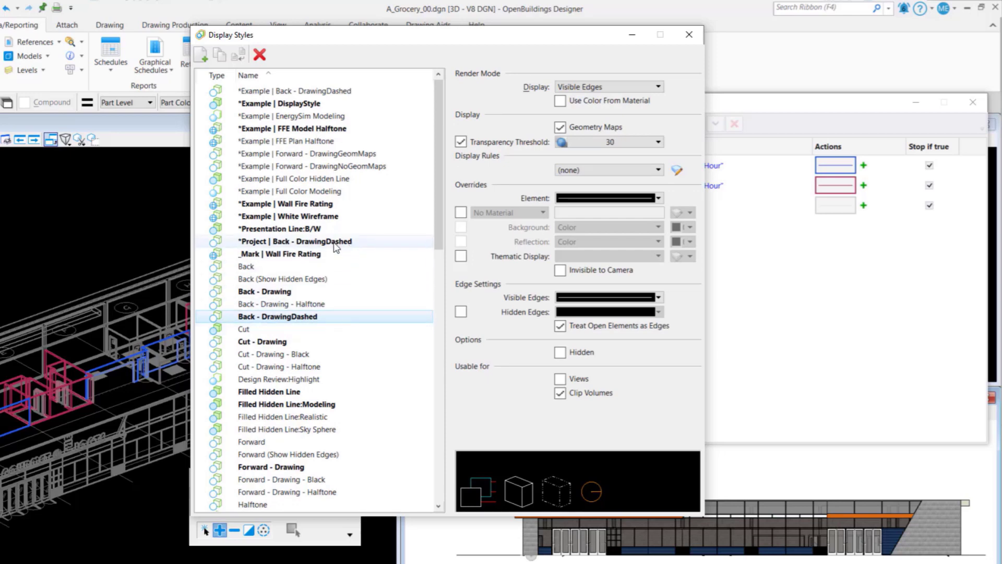
Set the '_Mark | Wall Fire Rating' style's Display Rules to '_Fire Rating - Doors Walls'
left_click(279, 253)
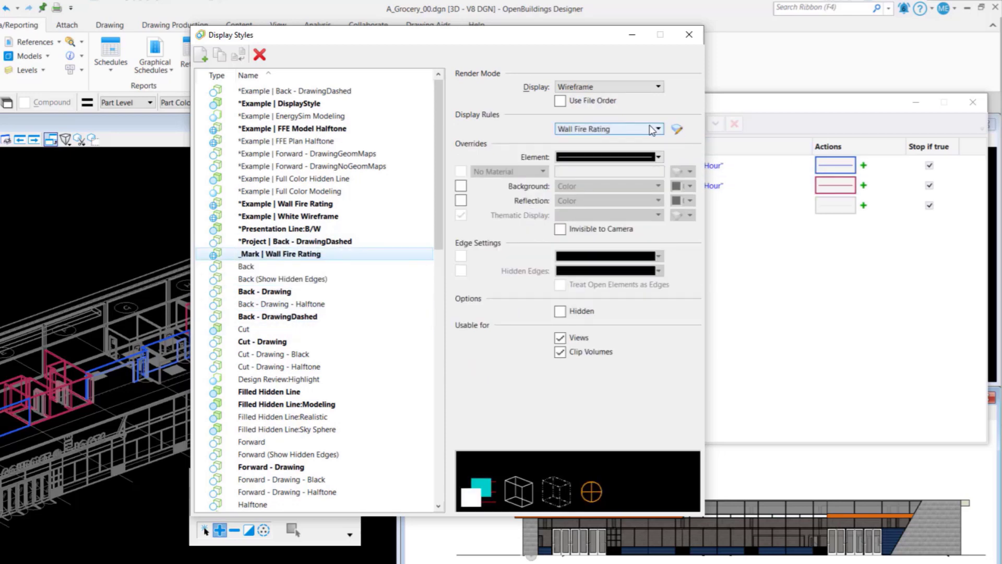
left_click(657, 128)
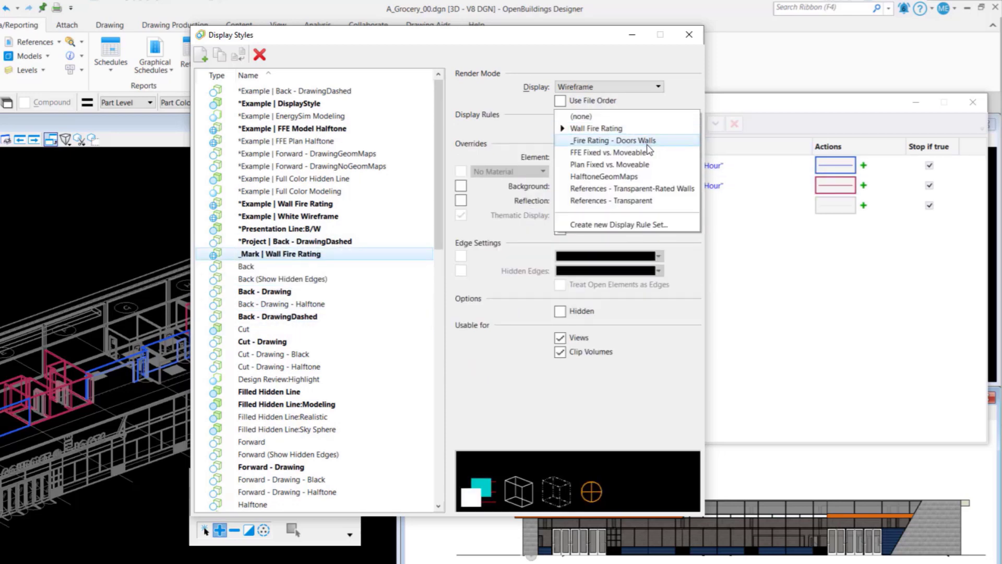
left_click(612, 140)
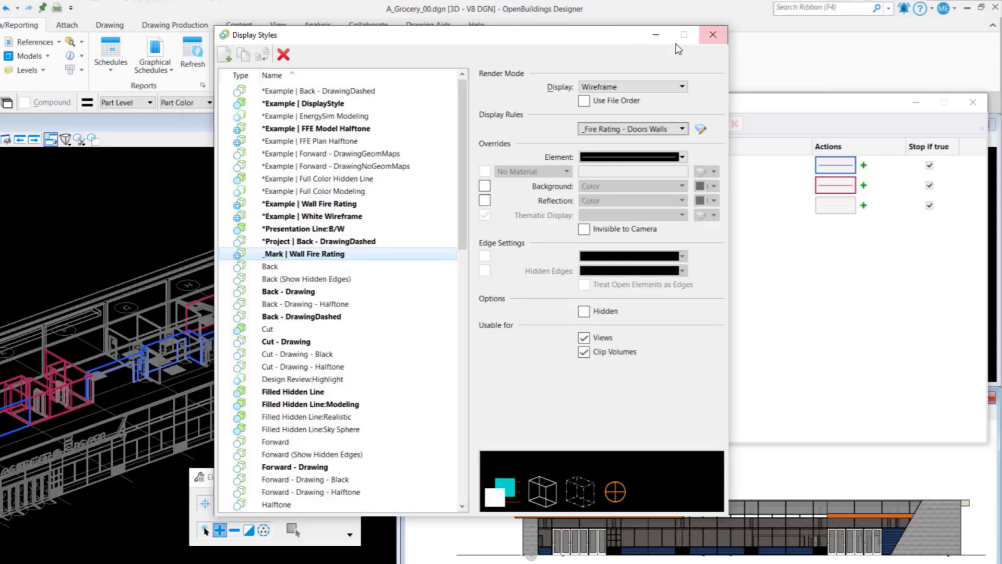
mouse_move(713, 35)
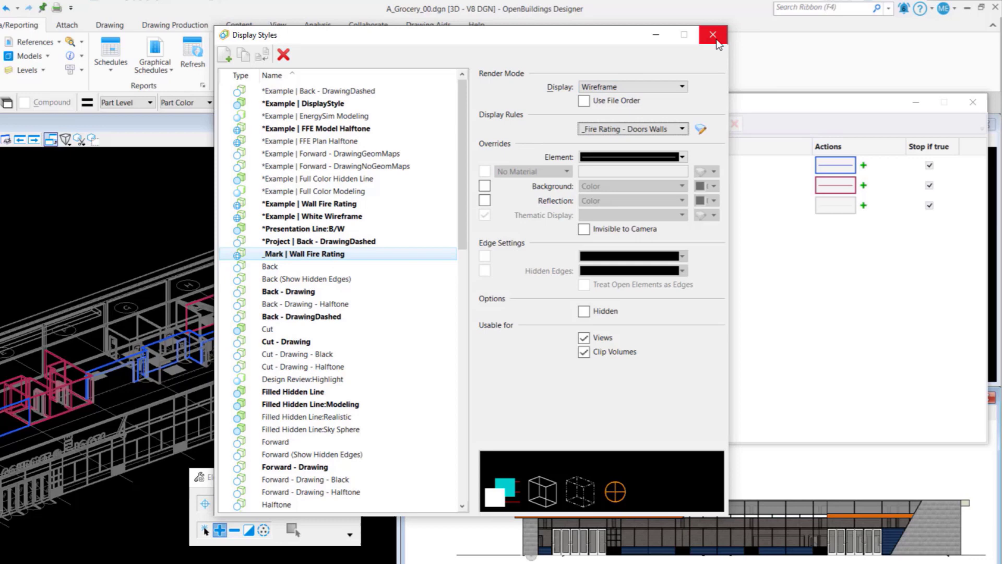
left_click(712, 34)
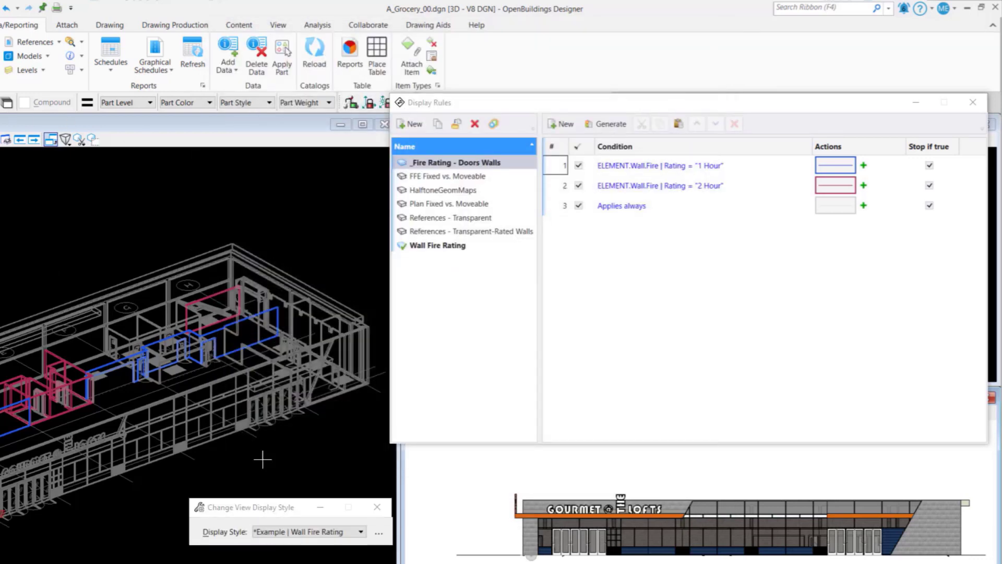
Apply the '_Mark | Wall Fire Rating' display style to the view
left_click(377, 531)
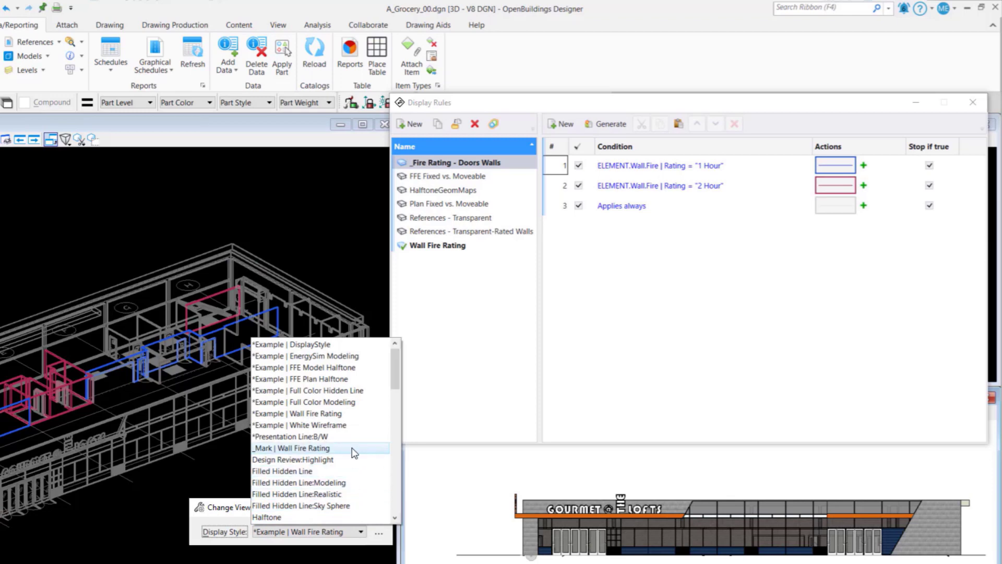
left_click(291, 447)
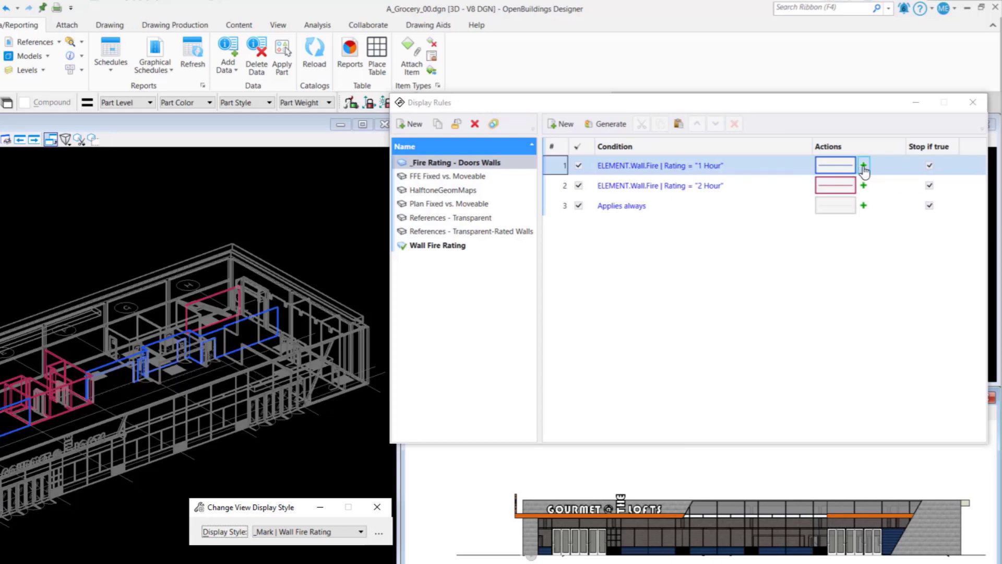
mouse_move(863, 167)
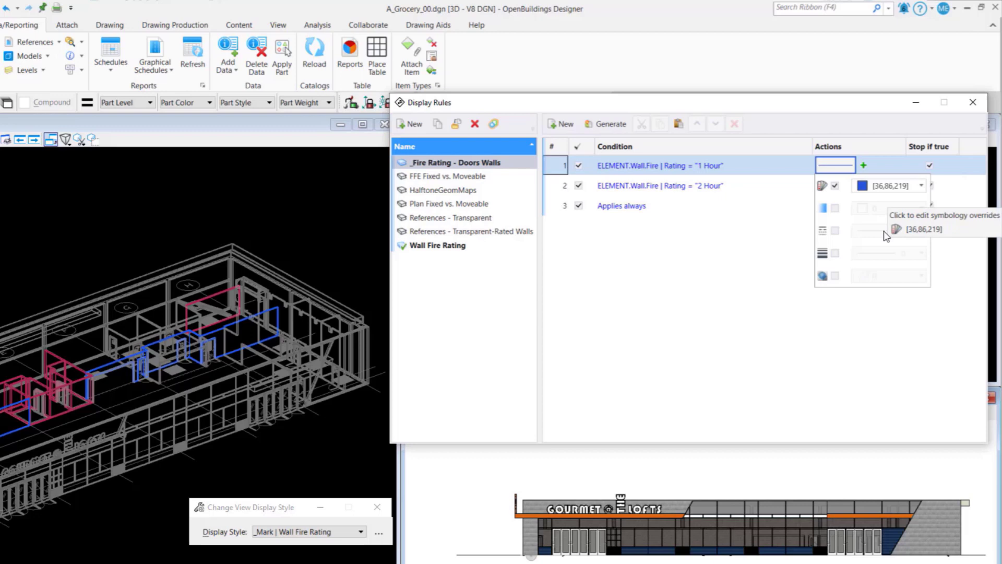
mouse_move(845, 213)
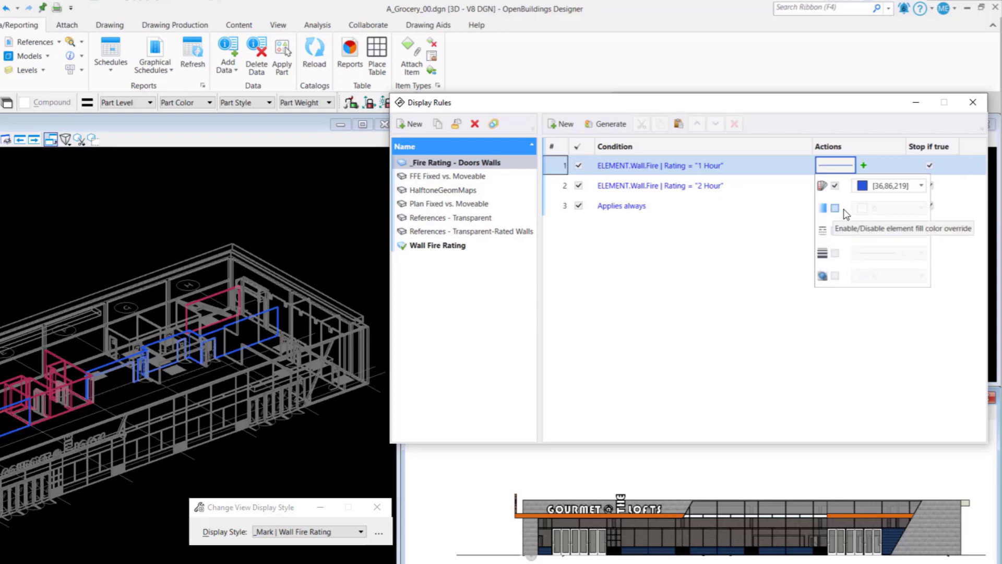
mouse_move(853, 248)
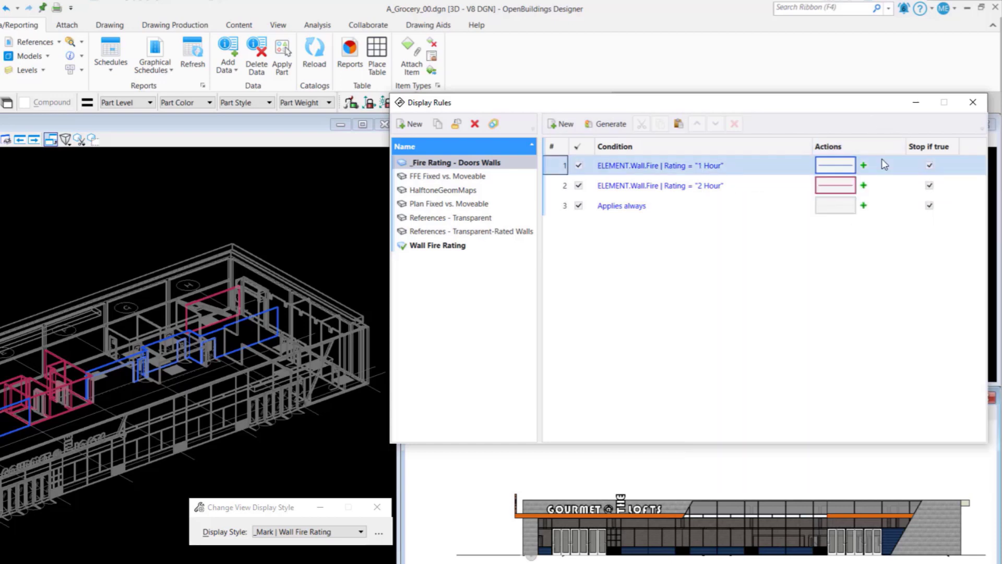
Give the 1 Hour wall rule a Filled Hidden Line display style override
left_click(863, 165)
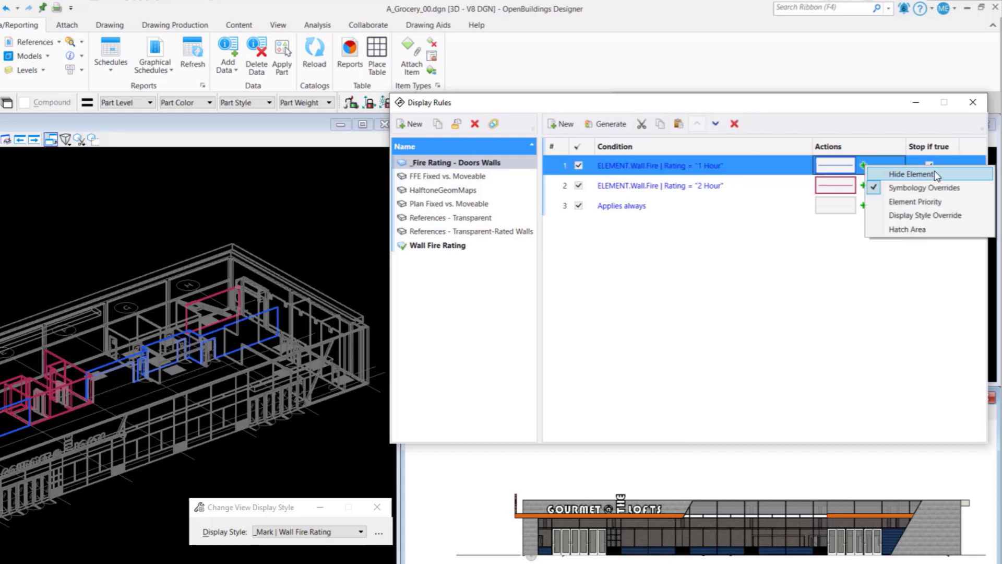
mouse_move(925, 177)
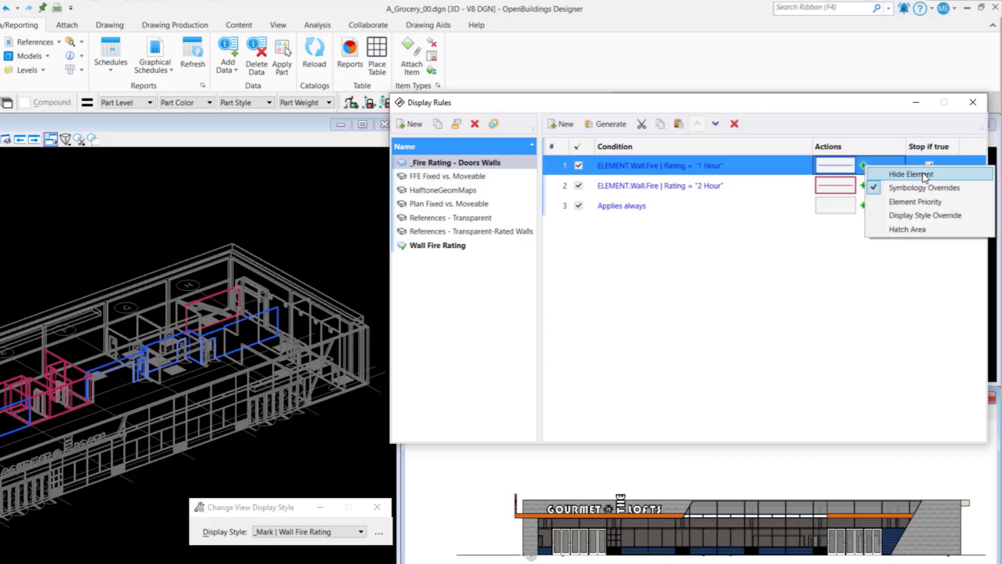
mouse_move(924, 187)
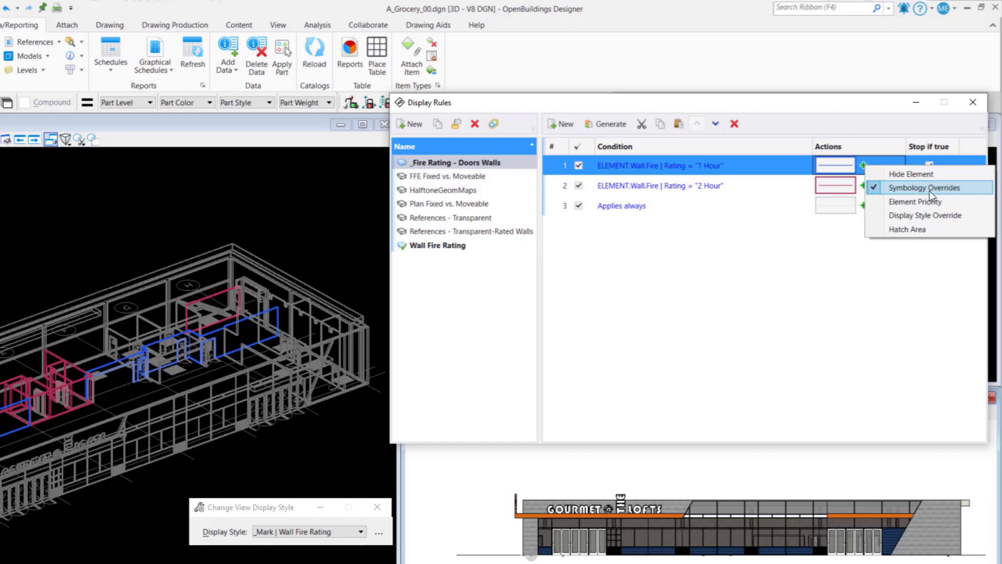
mouse_move(924, 214)
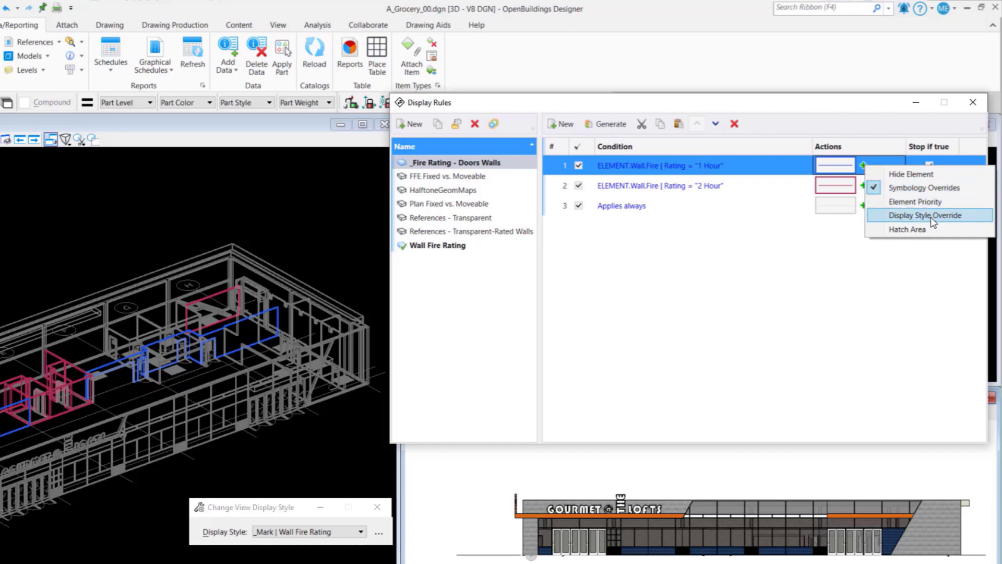
mouse_move(907, 229)
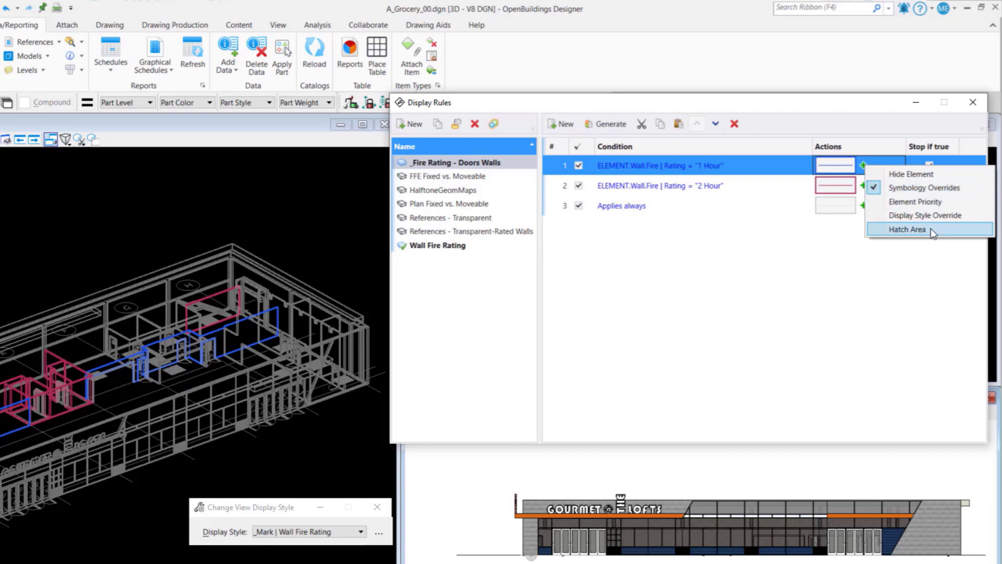
mouse_move(927, 216)
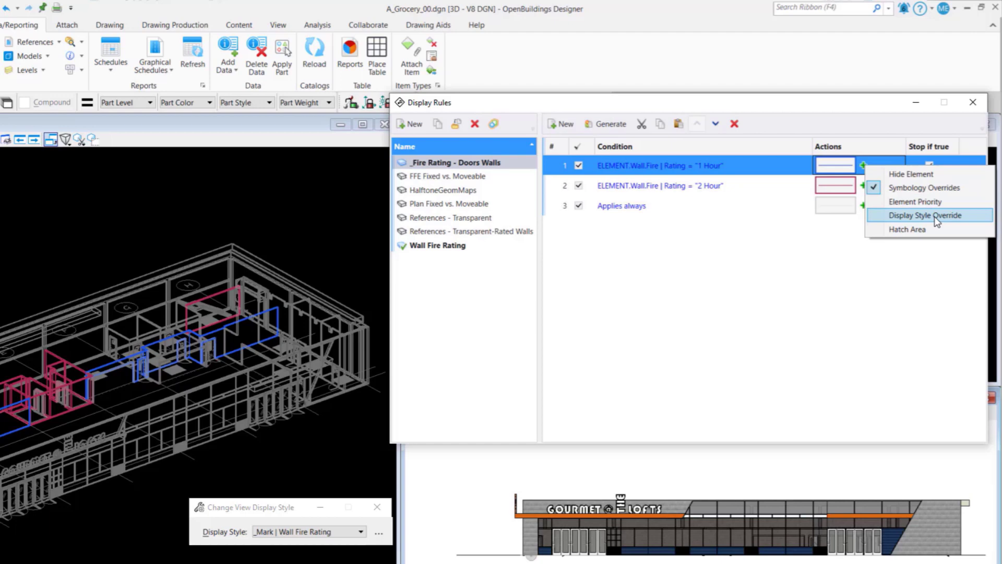
left_click(924, 215)
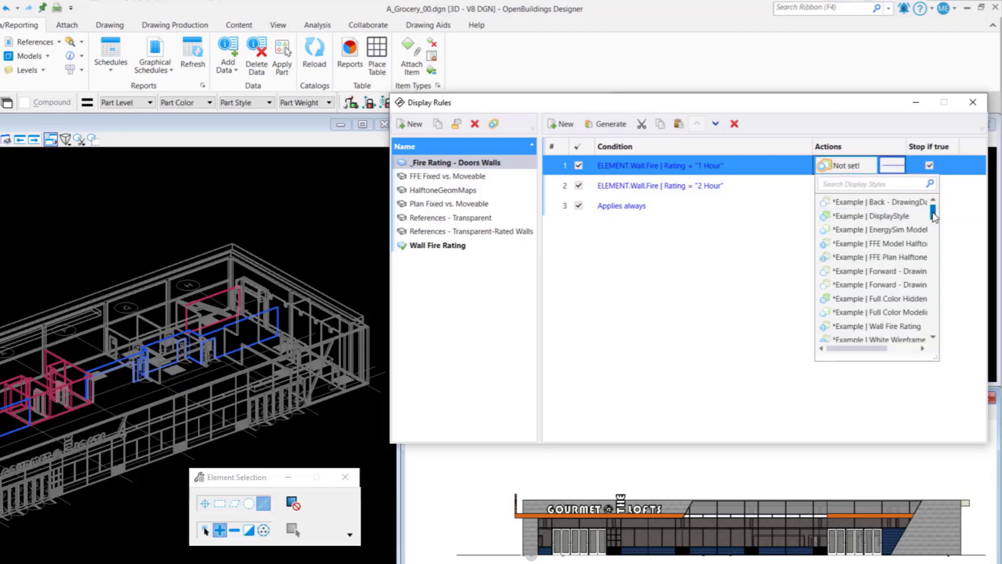
scroll("down", 3)
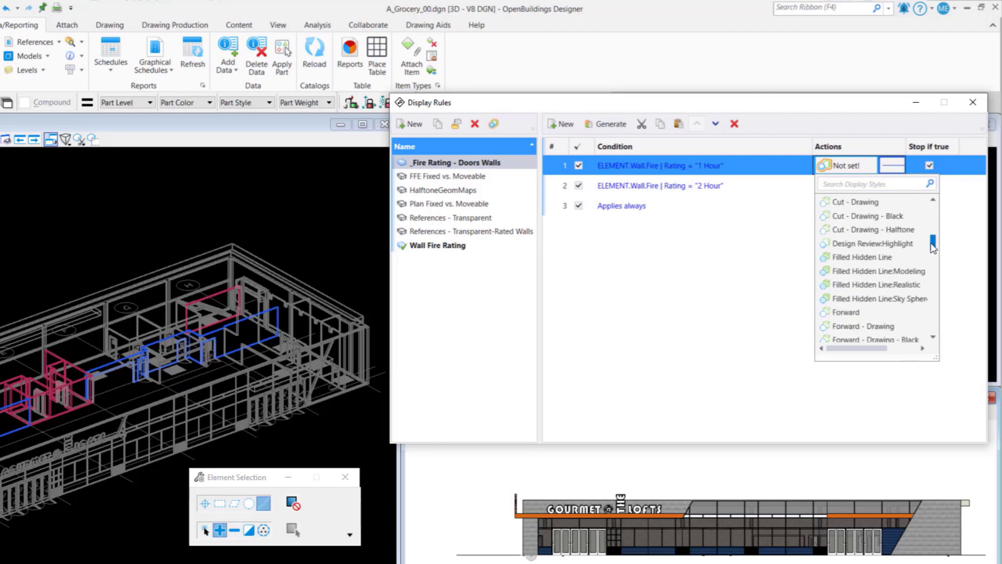
left_click(864, 256)
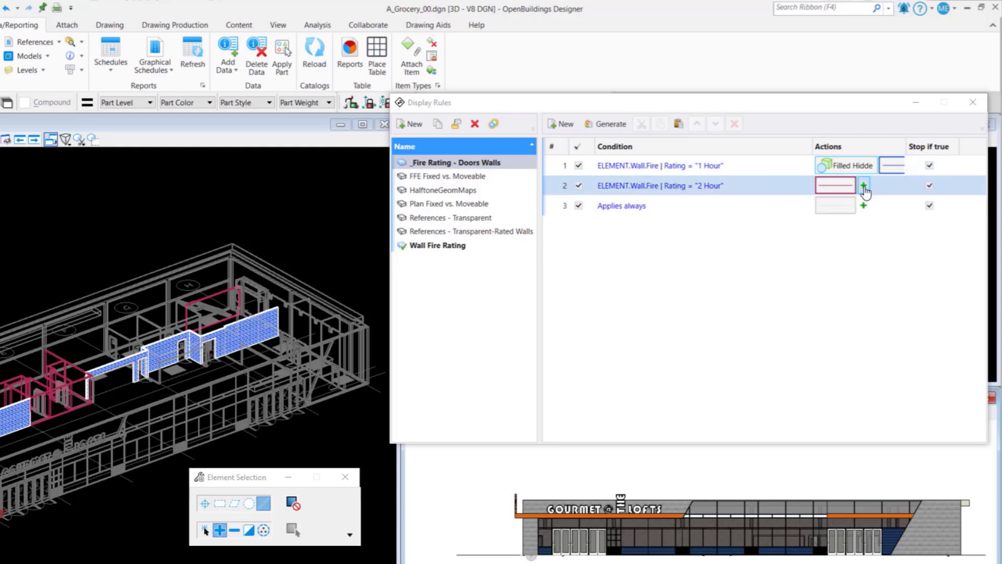
Add a Filled Hidden Line display style override to the 2 Hour wall rule
left_click(863, 185)
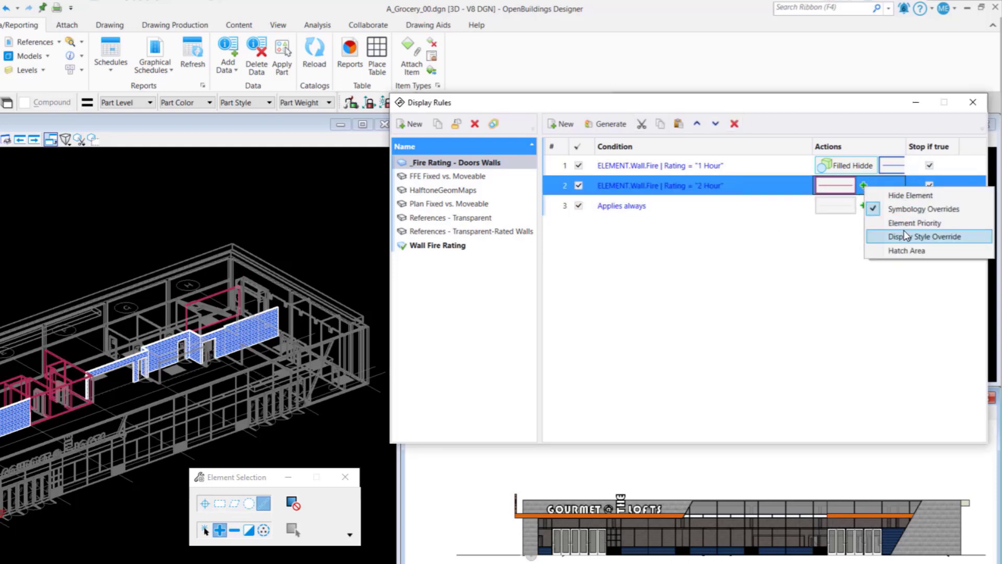
left_click(929, 236)
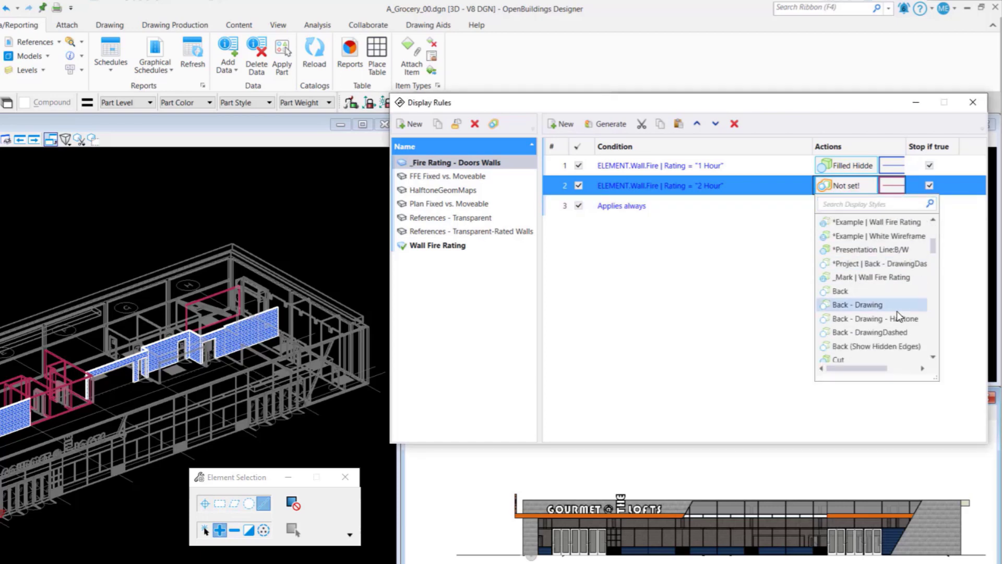
scroll("down", 3)
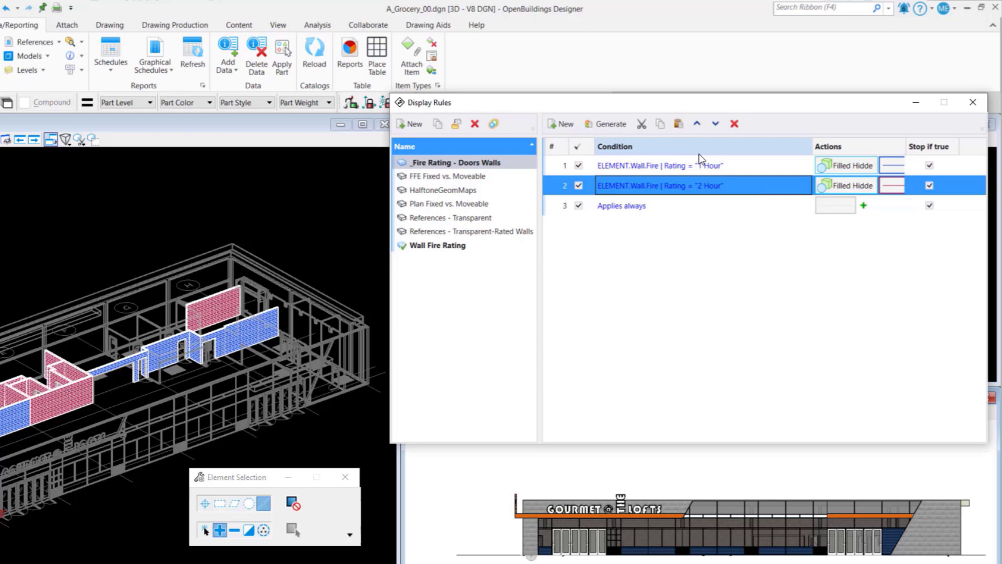
mouse_move(660, 124)
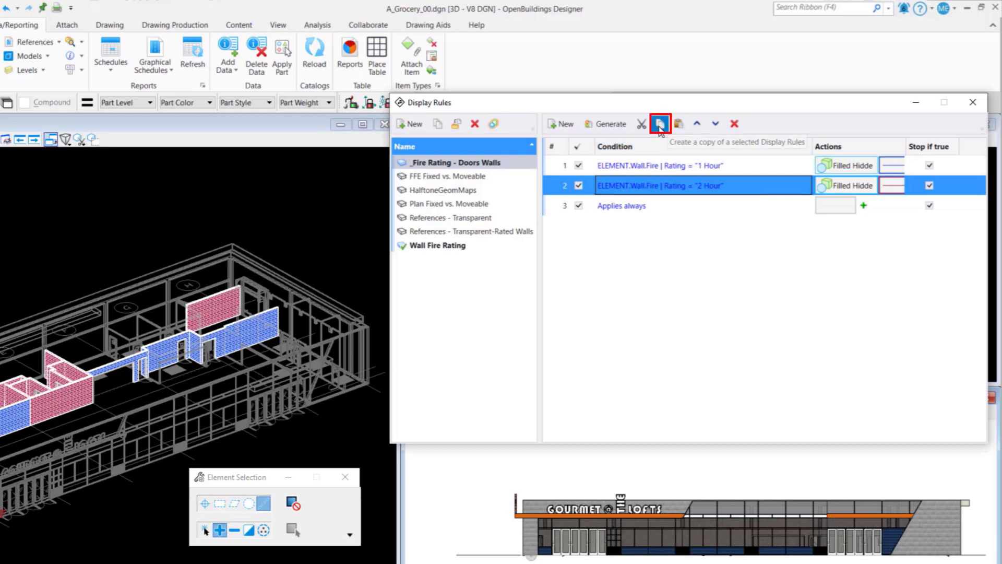
mouse_move(660, 123)
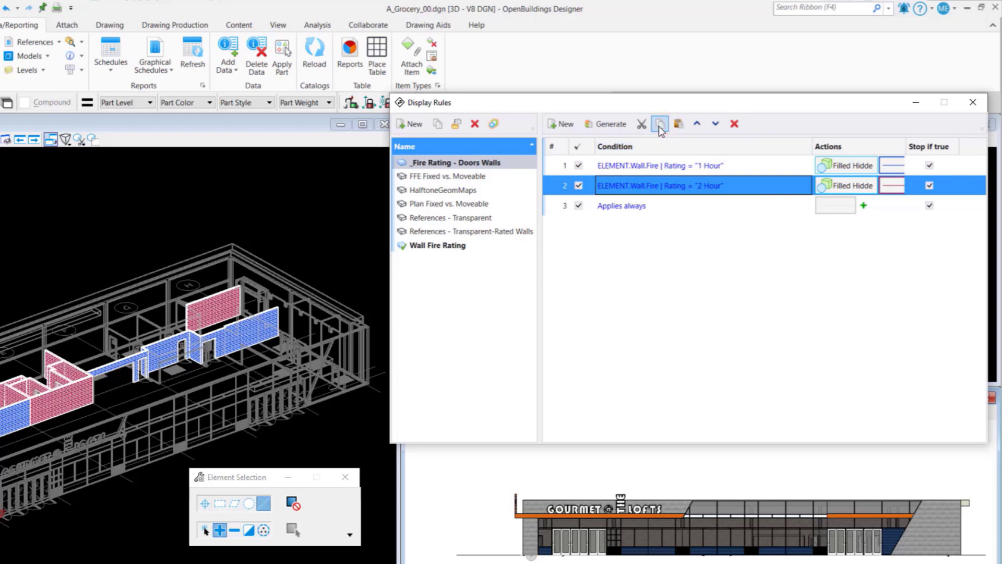
mouse_move(678, 124)
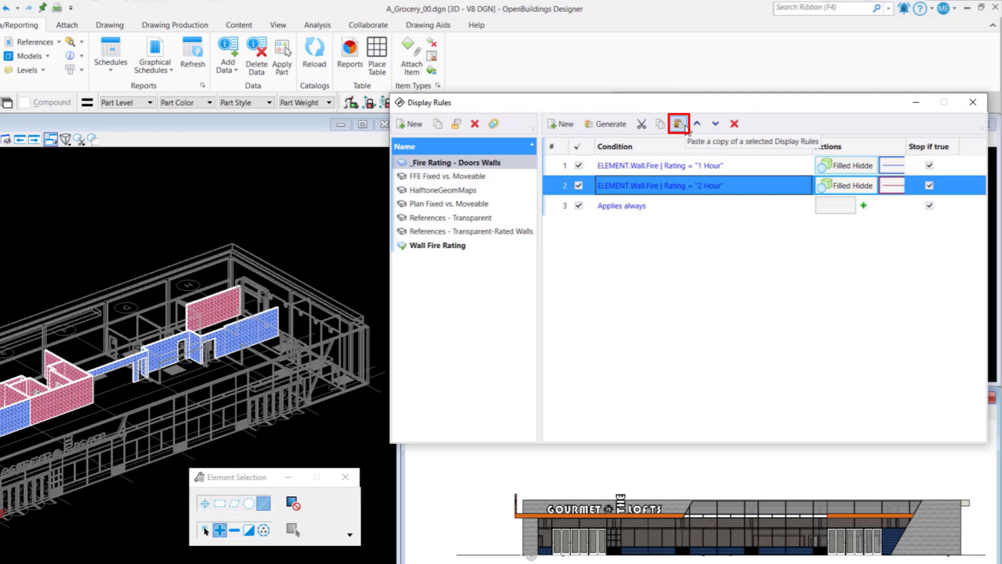
Paste a copy of the 2 Hour rule and move it above Applies always
left_click(677, 124)
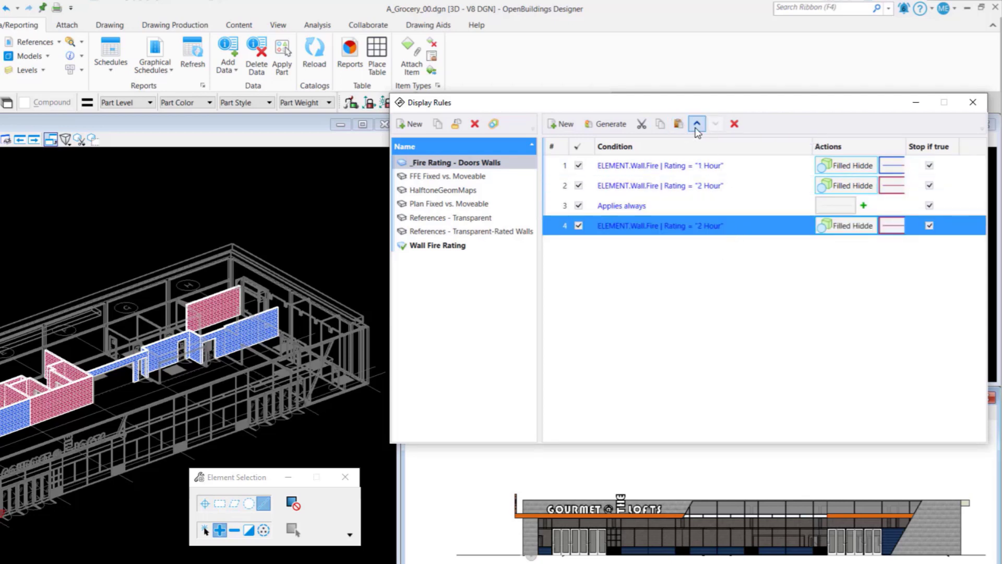
left_click(697, 124)
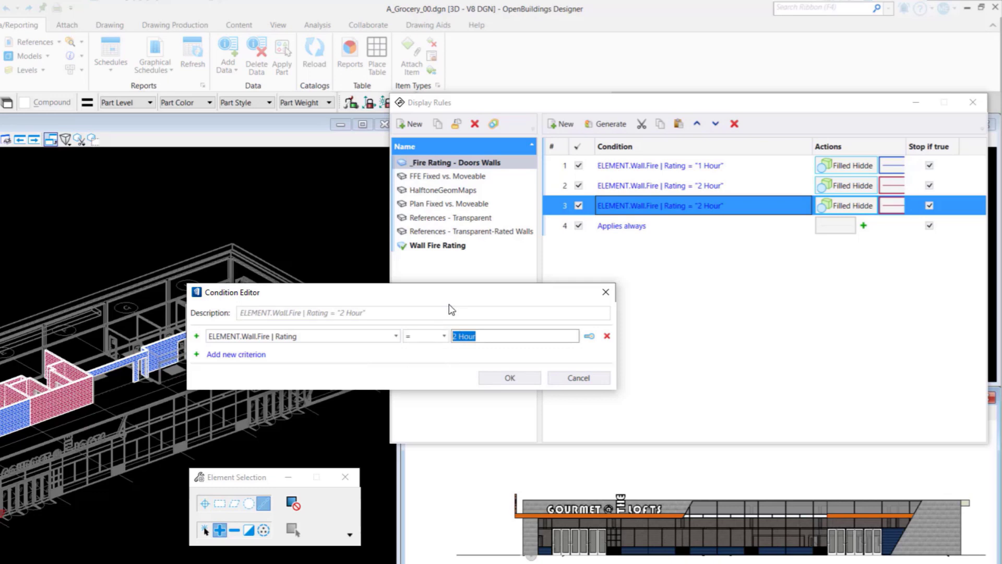
Change the third rule's condition value from 2 Hour to Non-Rated
type("Non-Ra")
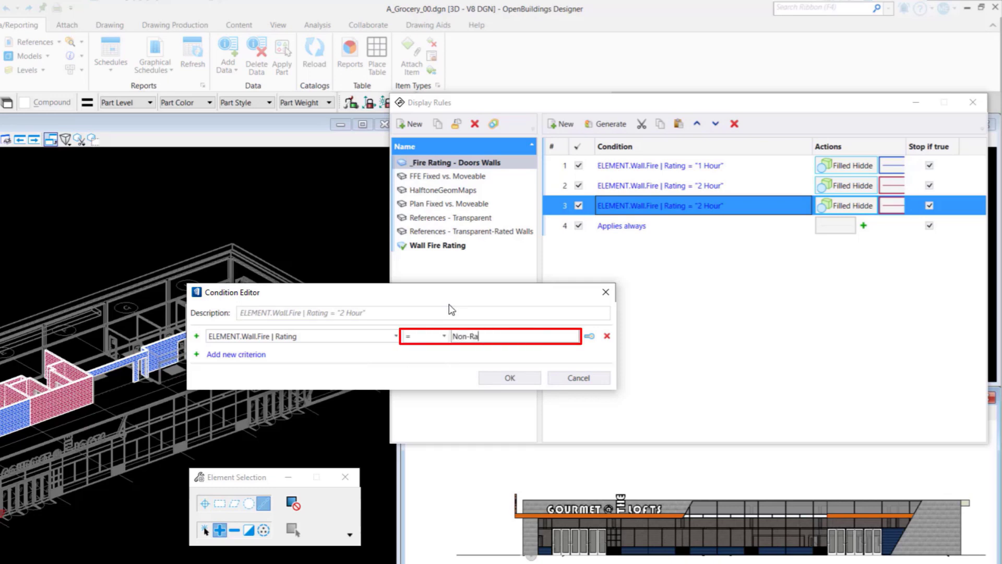
type("ted")
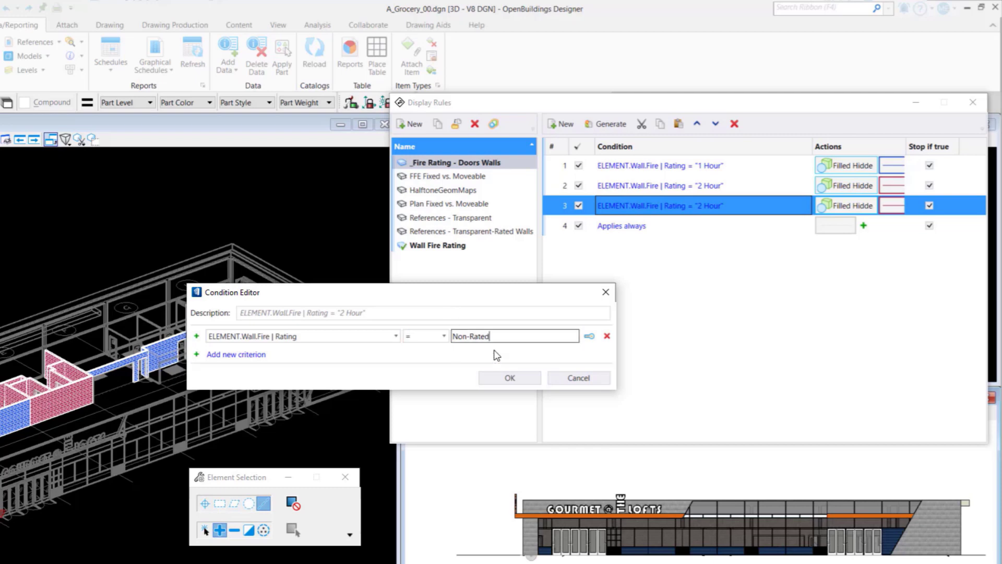
left_click(509, 376)
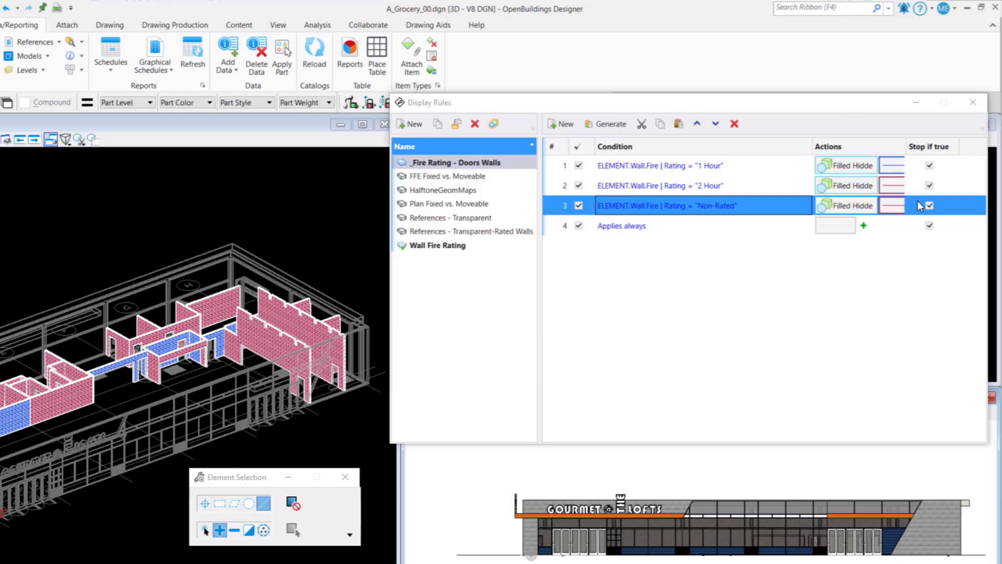
left_click(891, 205)
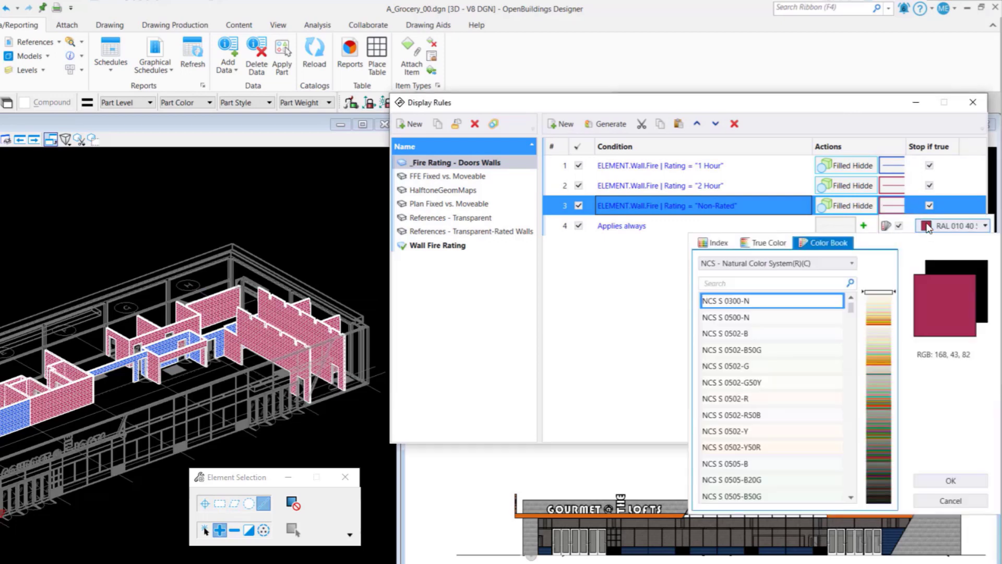
mouse_move(927, 225)
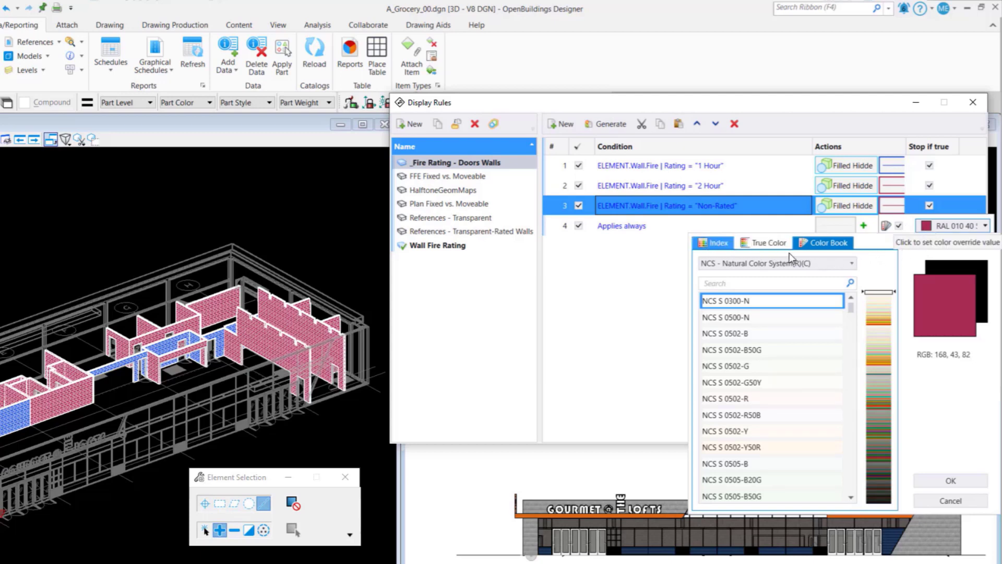
Choose yellow from the Index palette for the Non-Rated rule
left_click(711, 242)
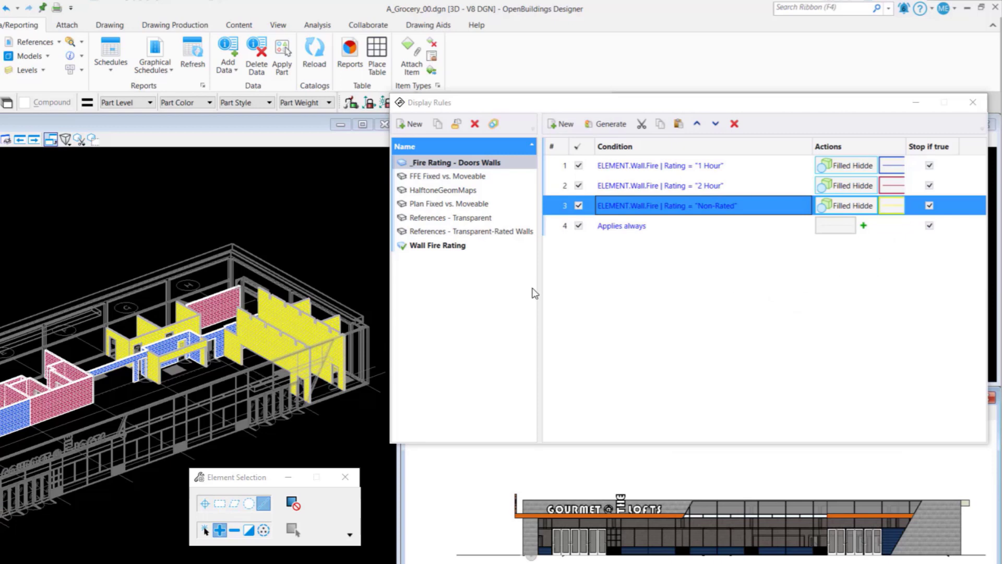
mouse_move(811, 288)
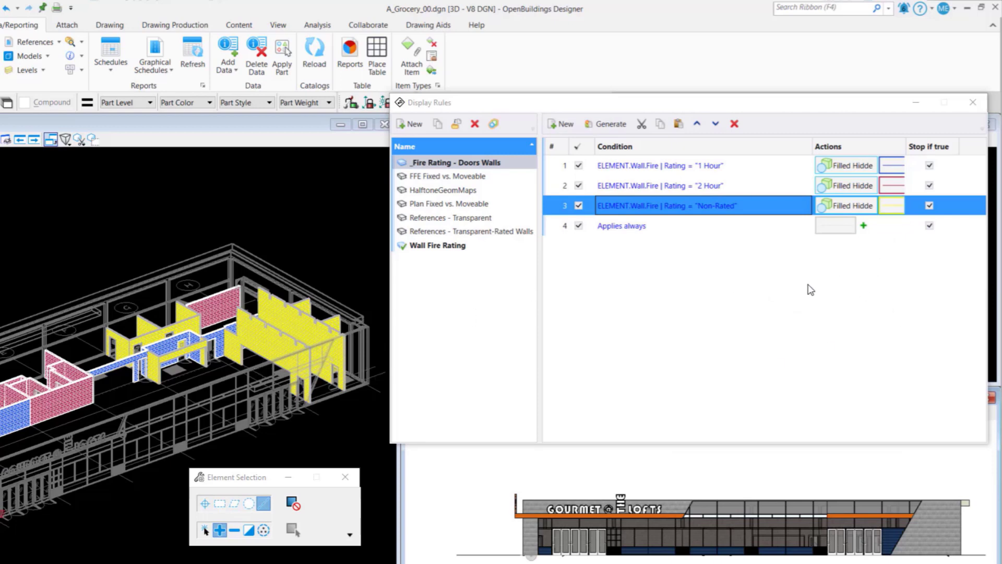
mouse_move(837, 257)
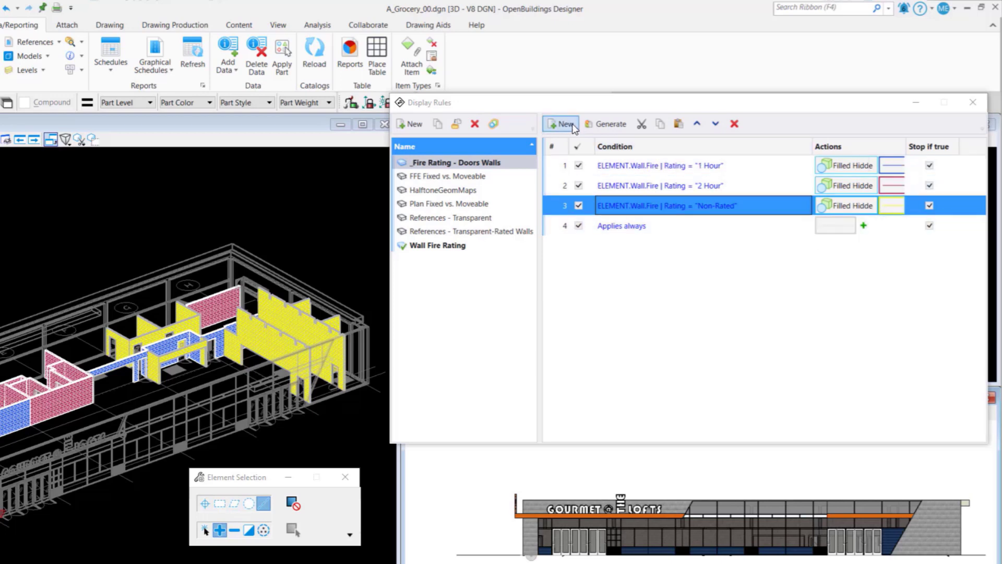
Add a fourth rule and browse its condition's element properties into the Door group
left_click(560, 123)
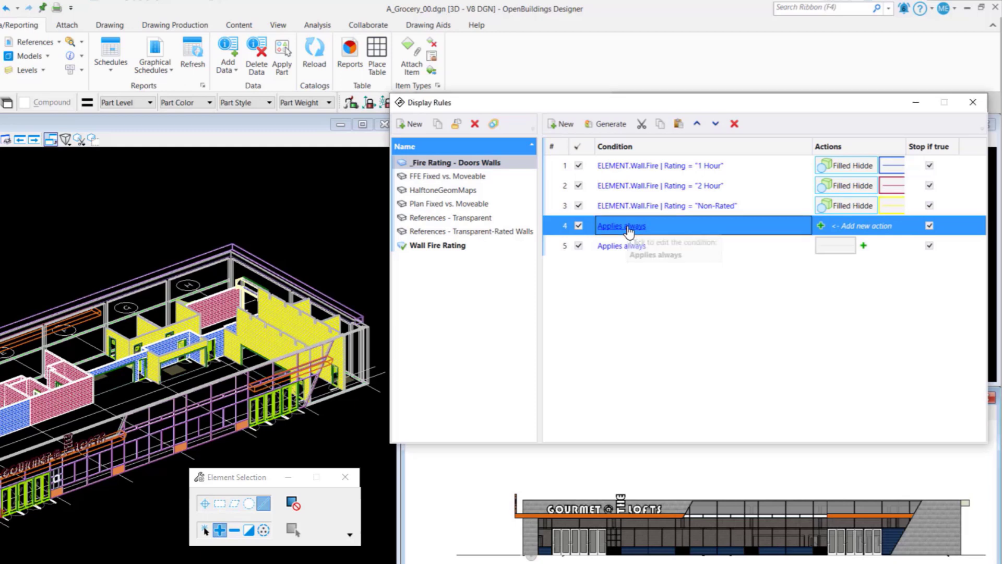
left_click(621, 225)
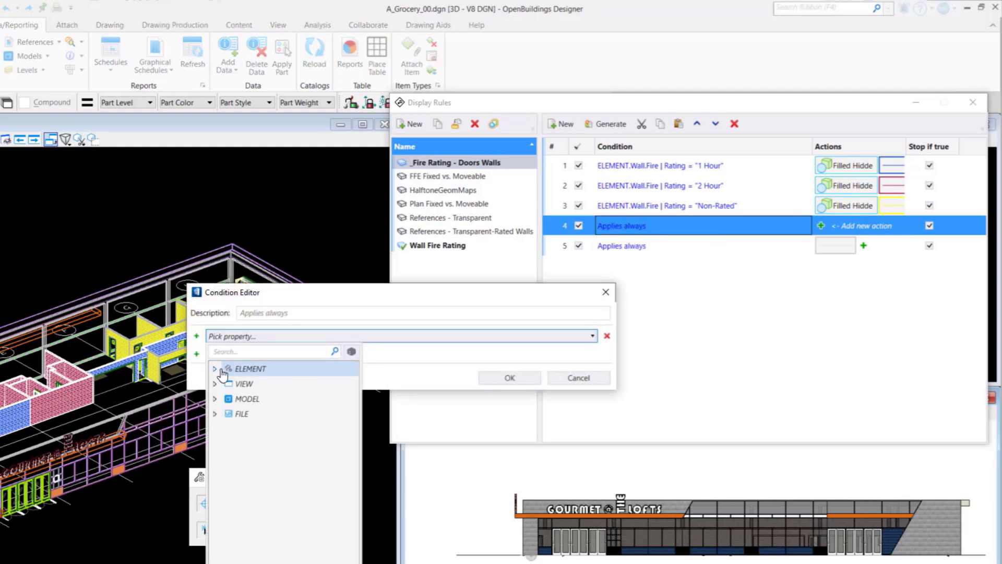
left_click(214, 368)
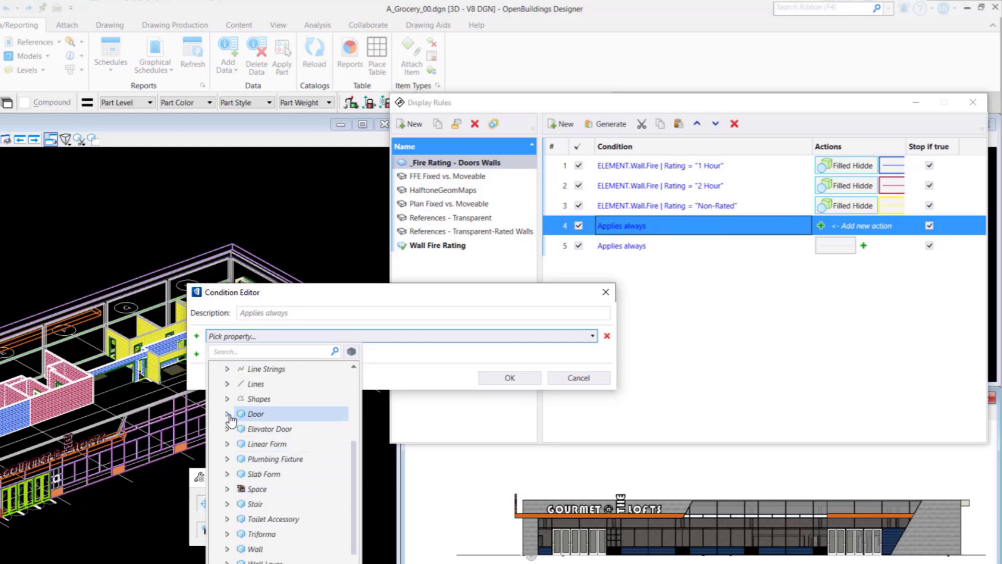
left_click(228, 413)
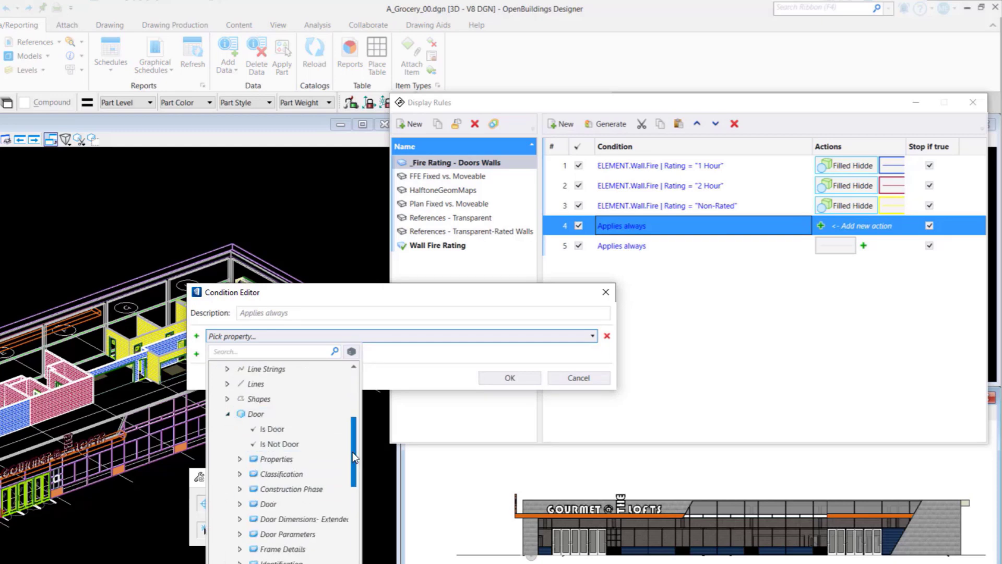
scroll("down", 3)
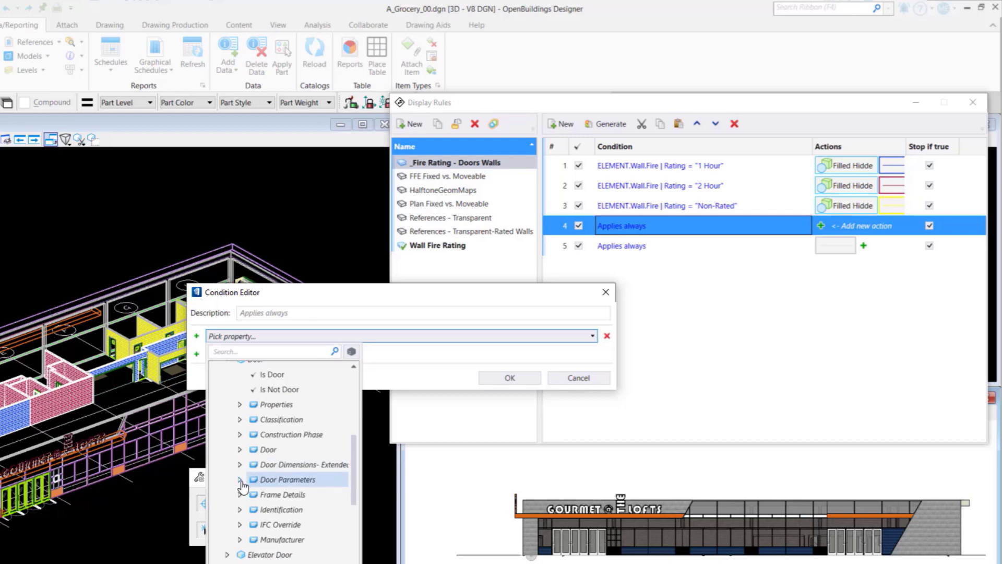
left_click(240, 479)
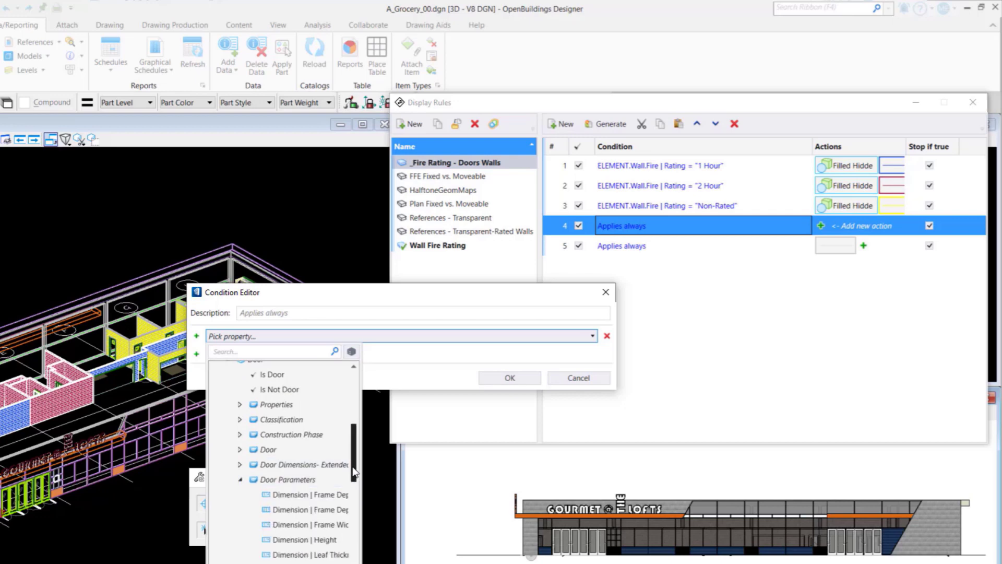
scroll("down", 3)
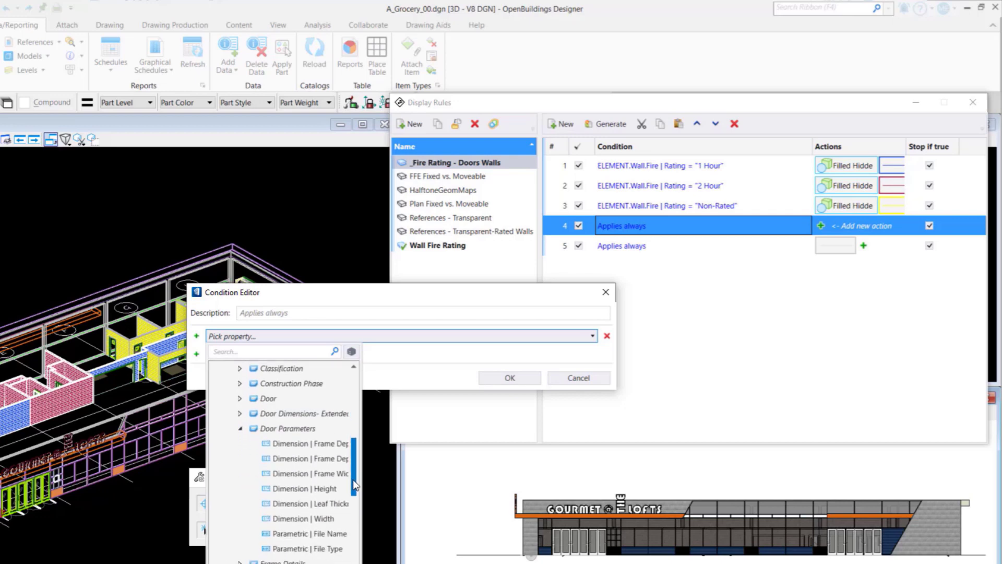
scroll("up", 3)
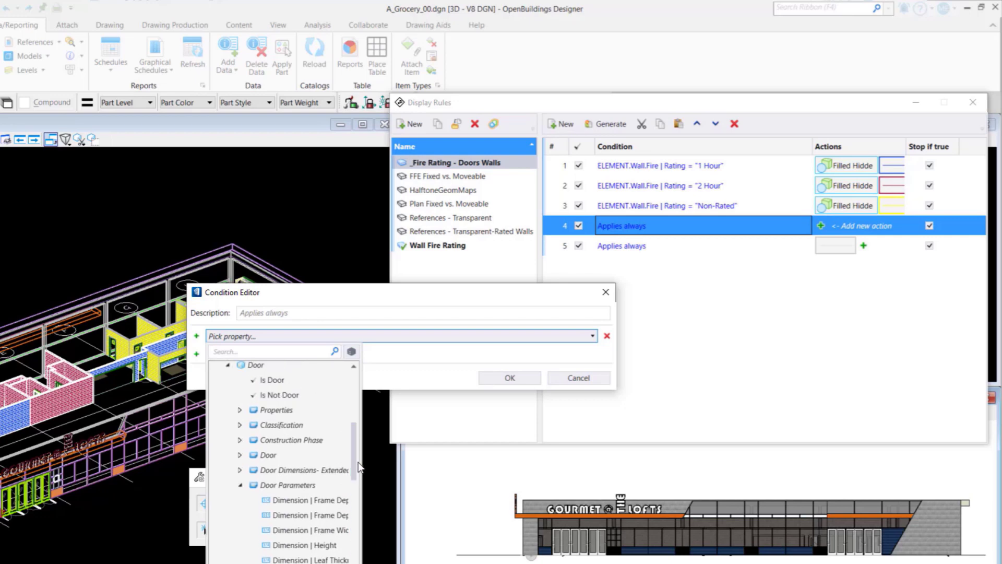
scroll("down", 3)
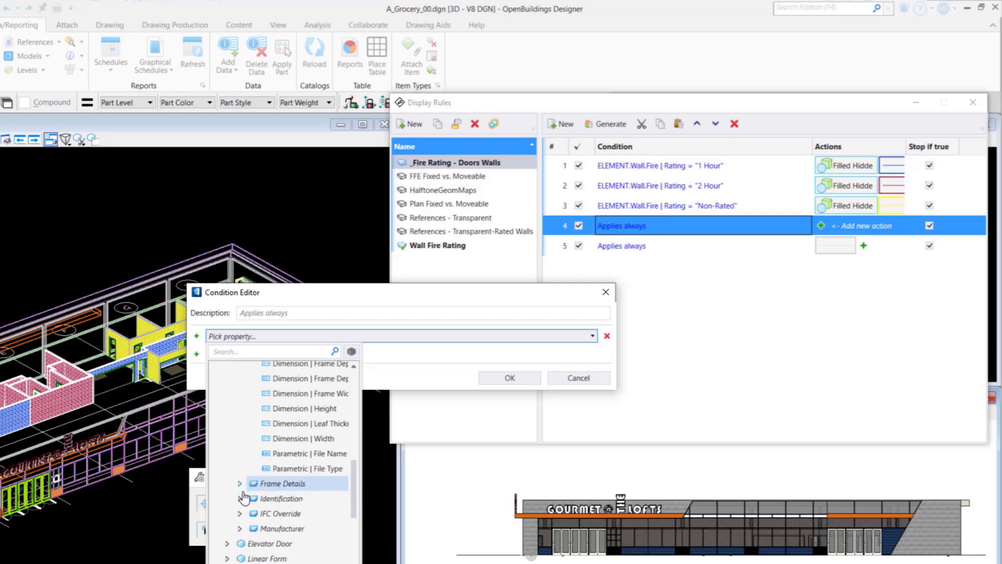
left_click(239, 498)
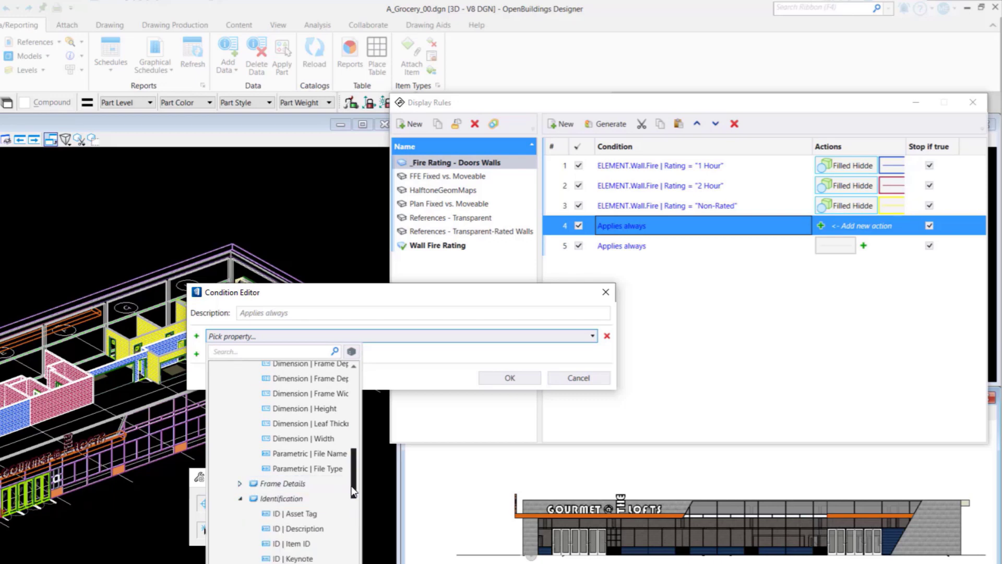
Set Door | Rating as the fourth rule's condition property
scroll("down", 3)
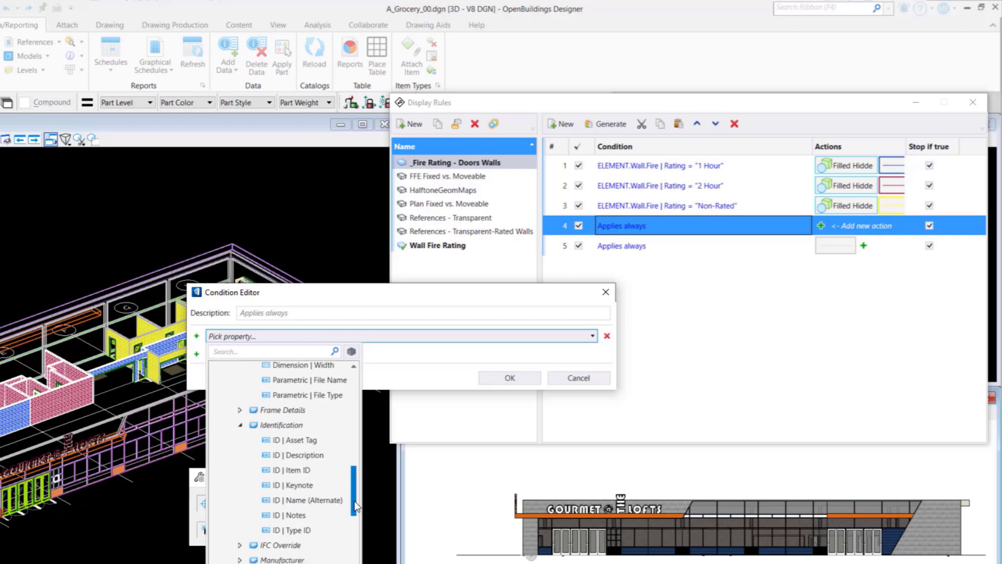
scroll("up", 3)
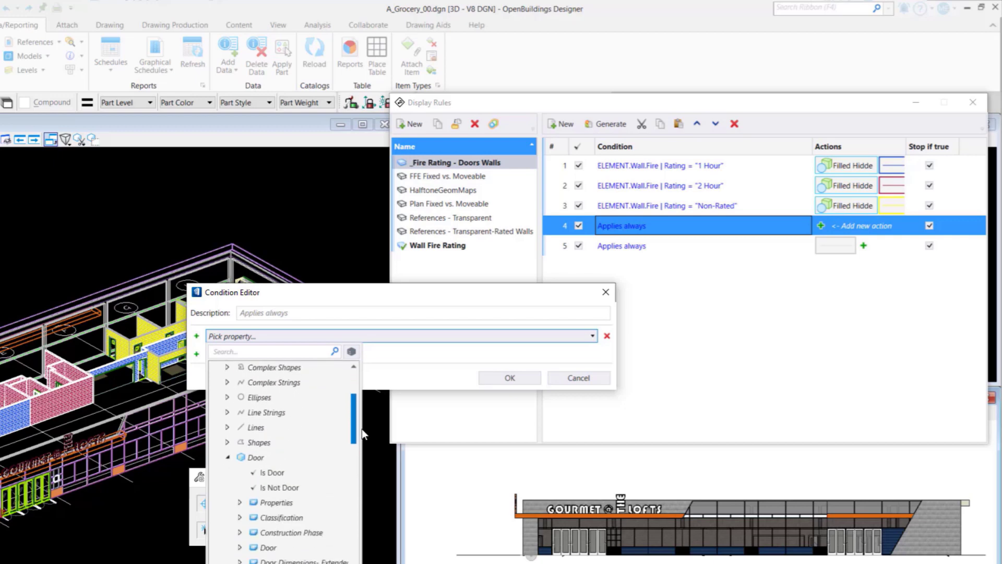
left_click(240, 501)
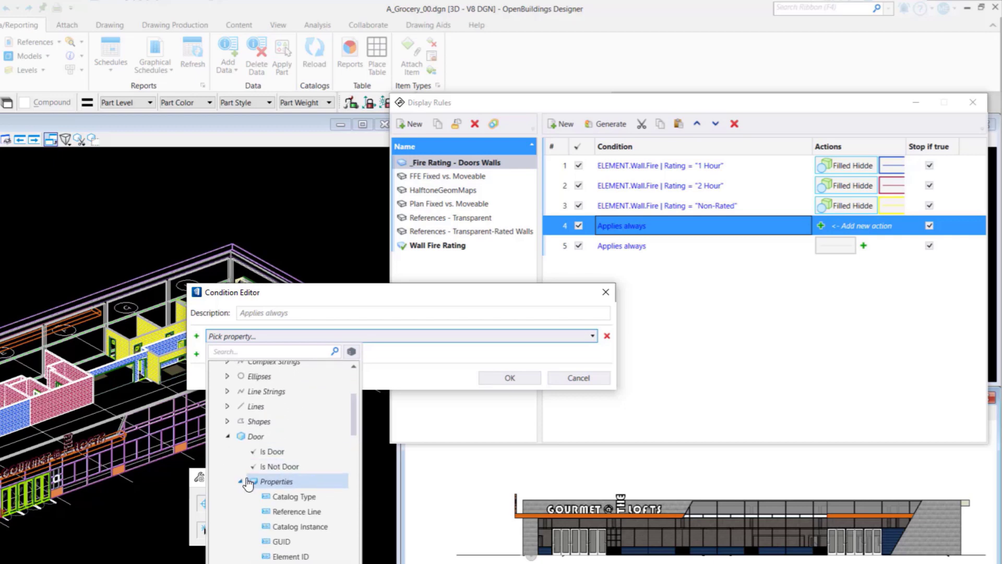
scroll("down", 3)
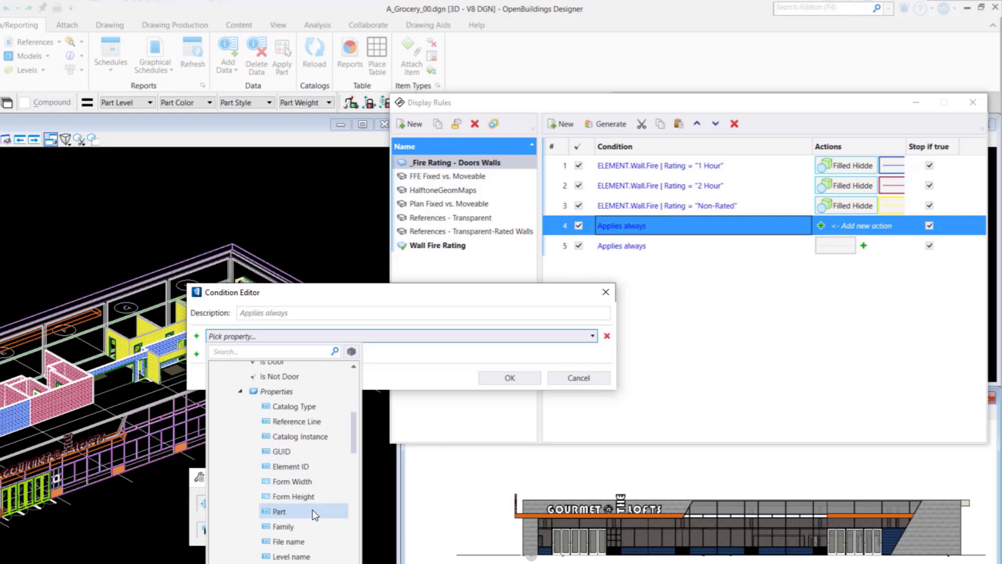
scroll("down", 3)
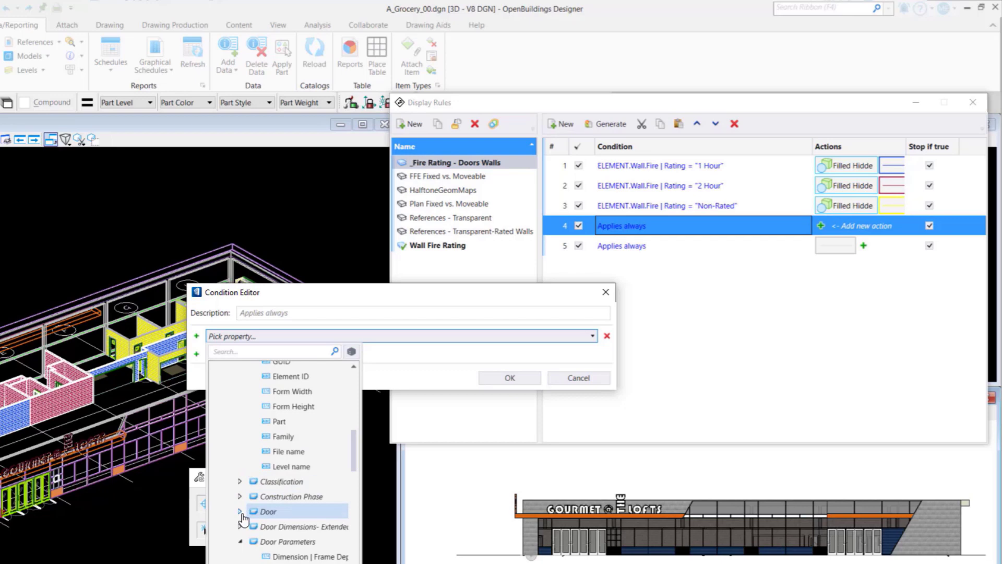
left_click(241, 511)
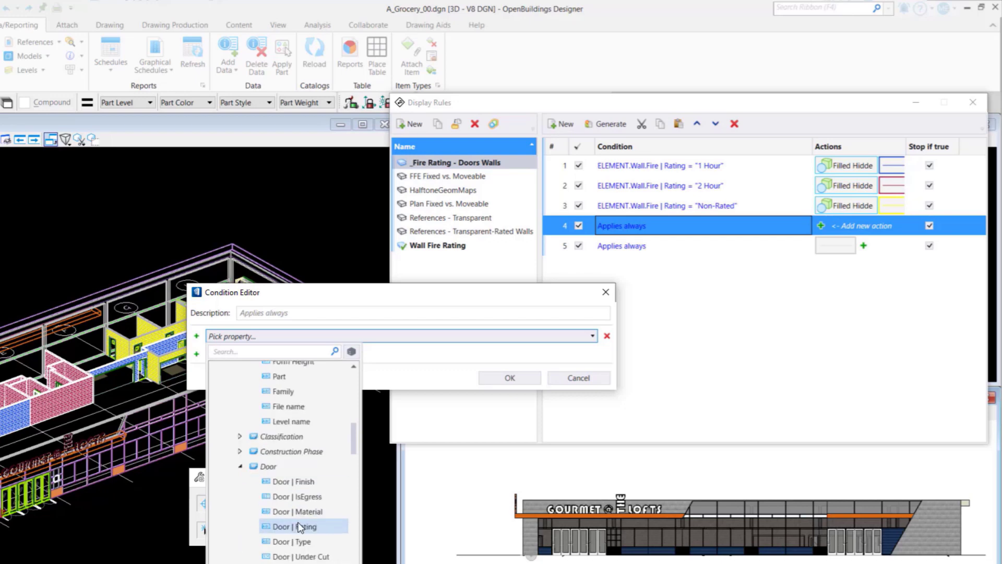
left_click(298, 526)
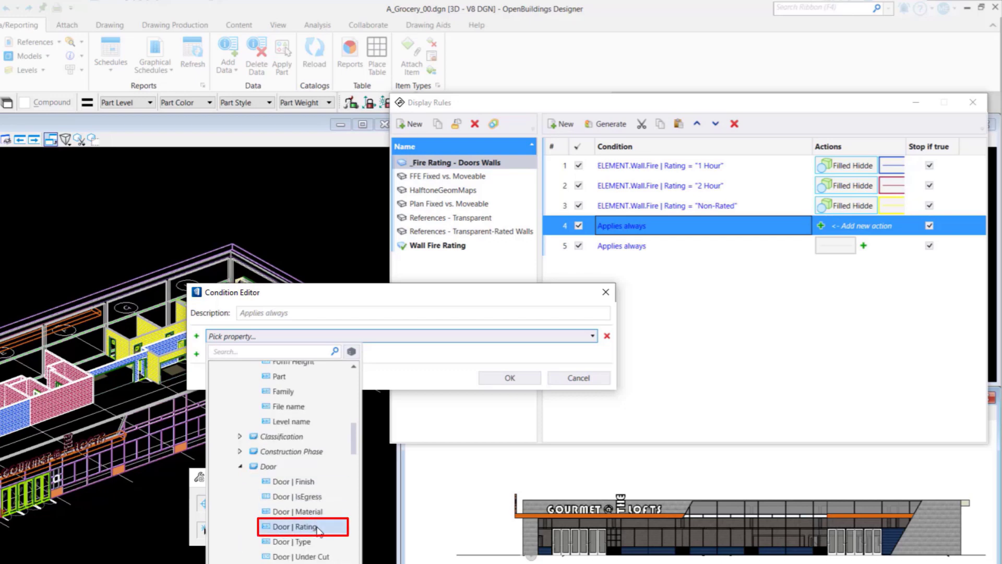
left_click(297, 526)
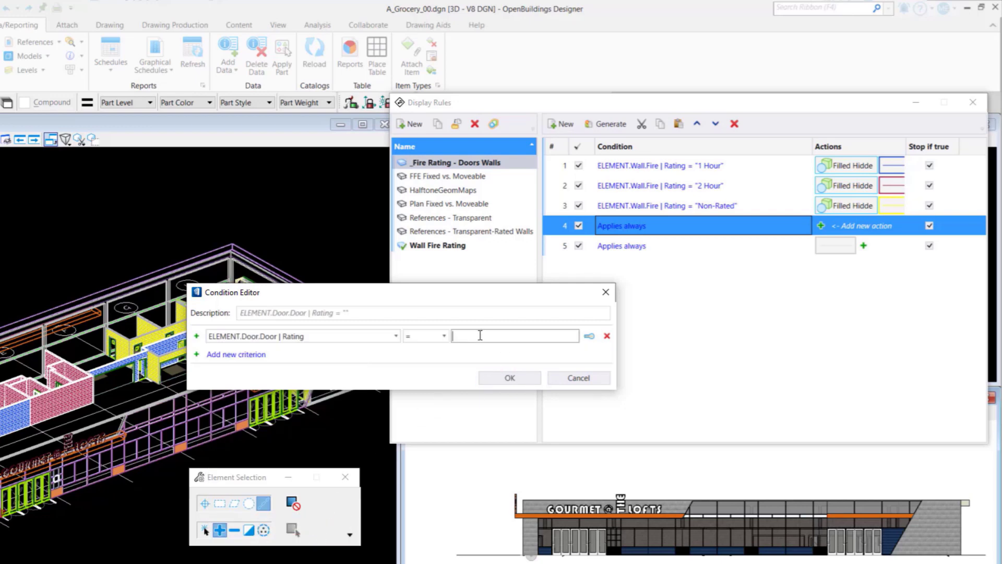
Set rule 4's condition value to the 1 1/2 Hr. door rating
type("1")
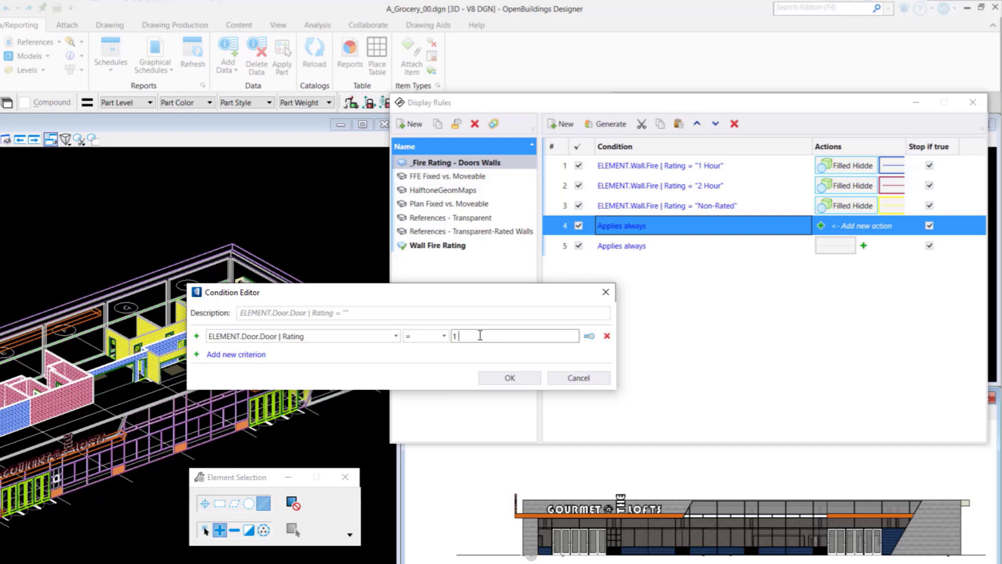
type("1/2")
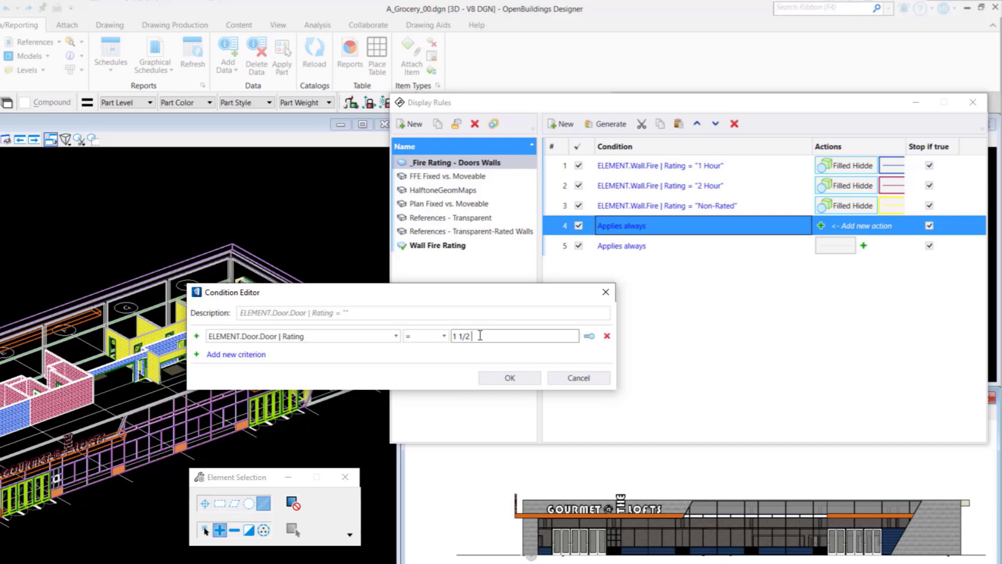
type("Hr.")
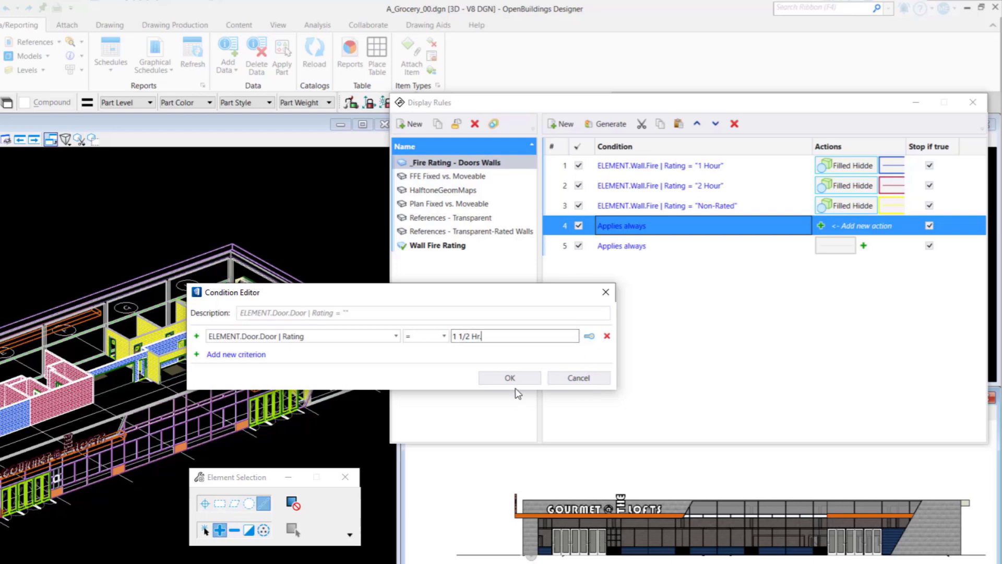
left_click(509, 376)
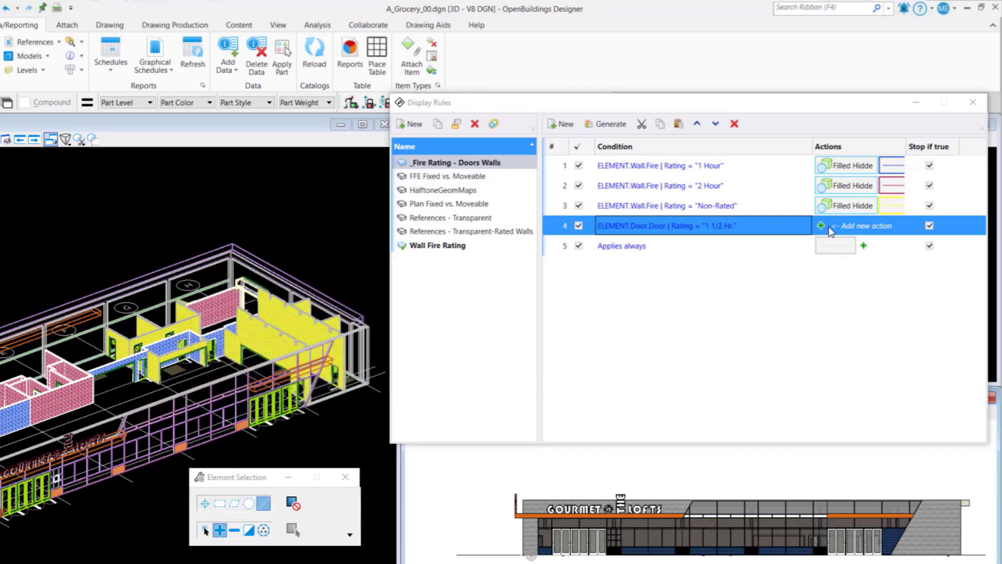
Add a red Symbology Override action to rule 4
left_click(822, 226)
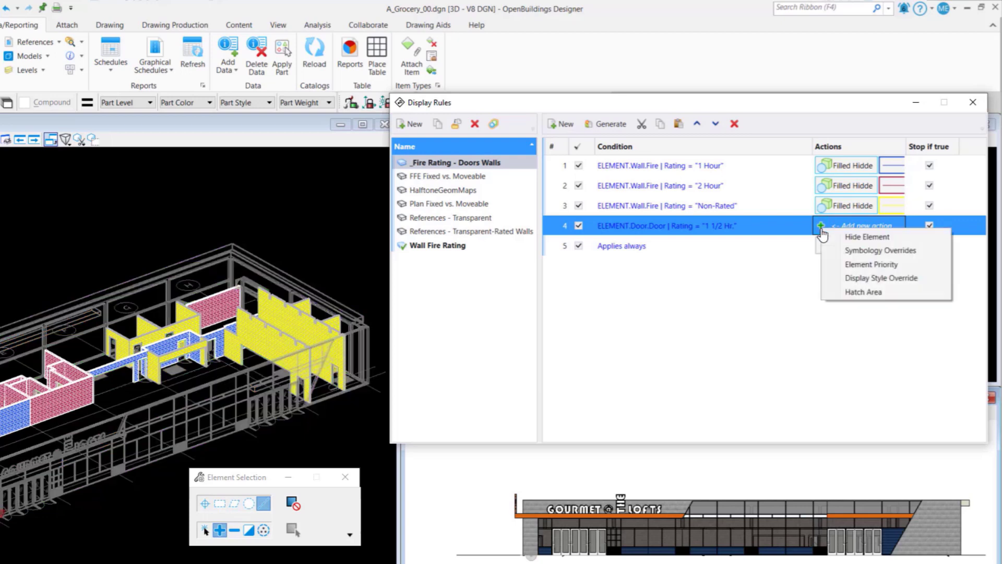
mouse_move(879, 250)
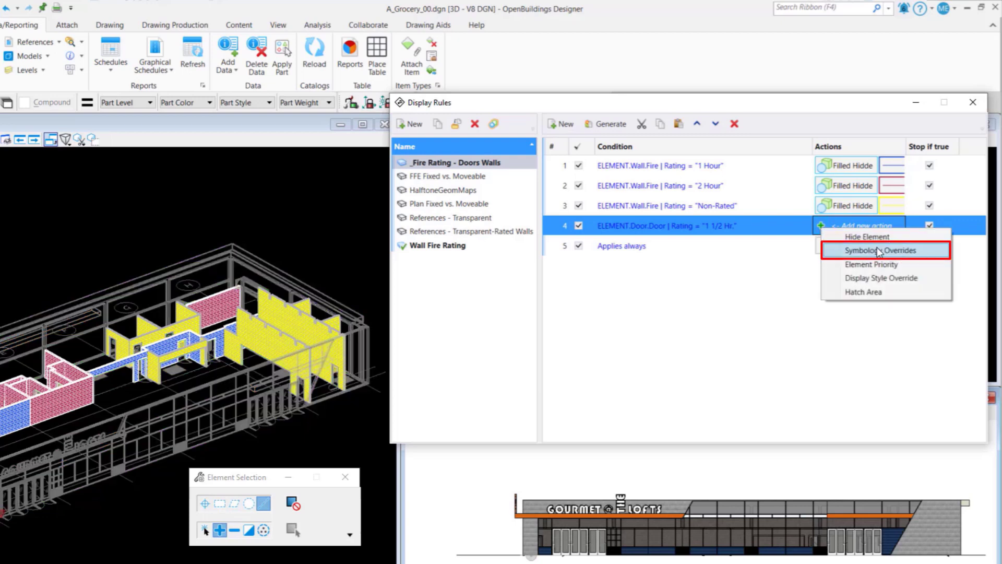
left_click(880, 250)
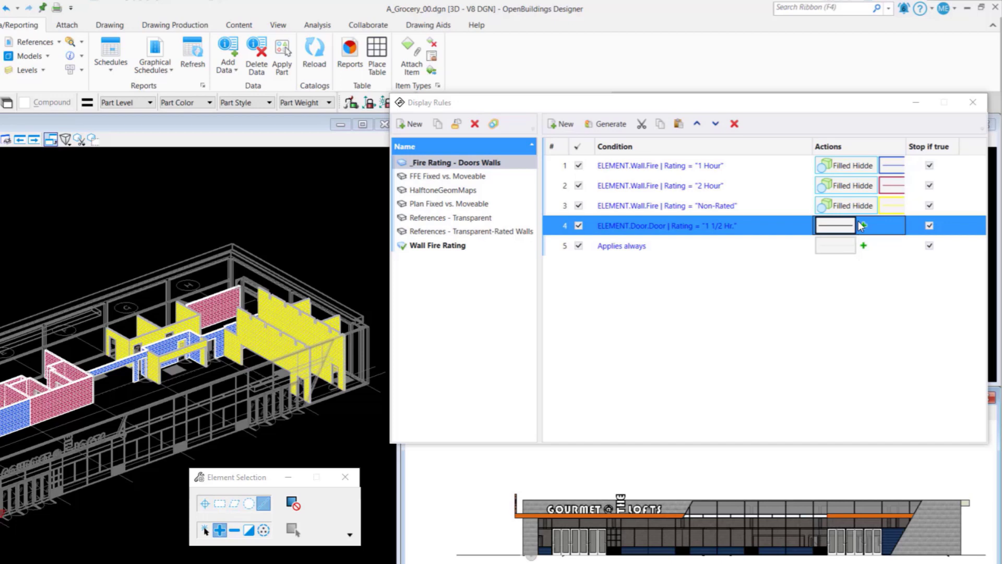
left_click(834, 225)
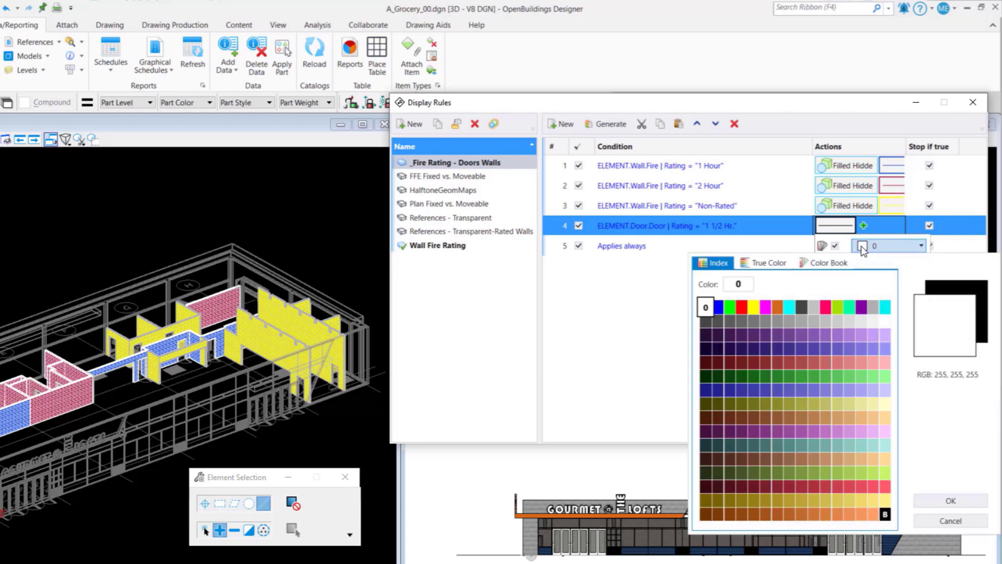
mouse_move(764, 335)
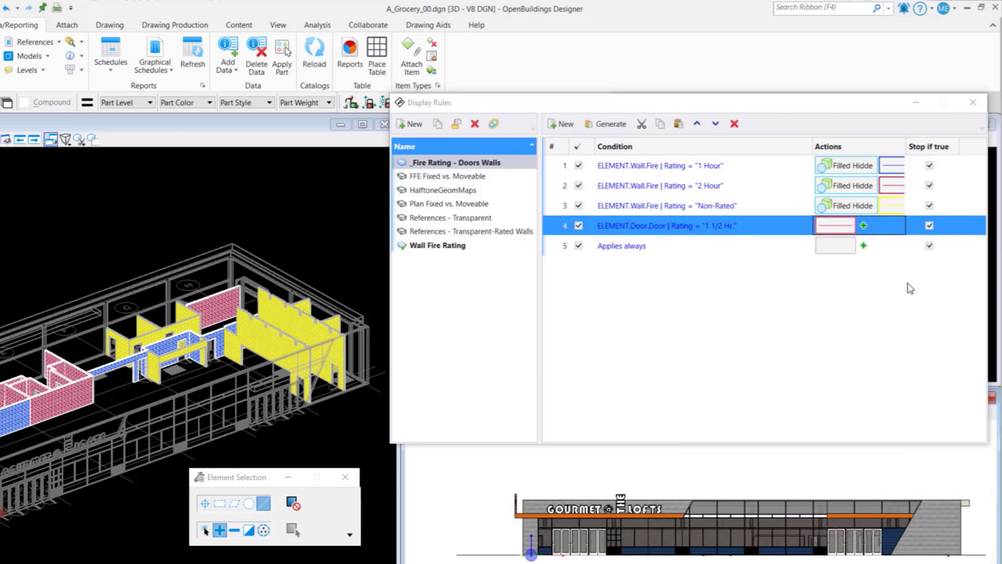
mouse_move(893, 232)
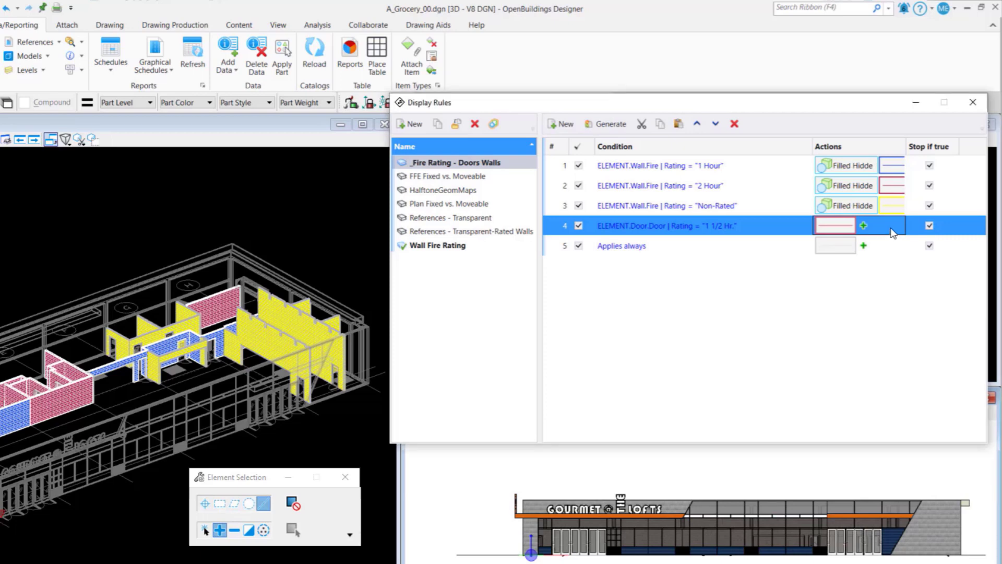
Add a Display Style Override to rule 4 using the Filled Hidden Line style
left_click(863, 224)
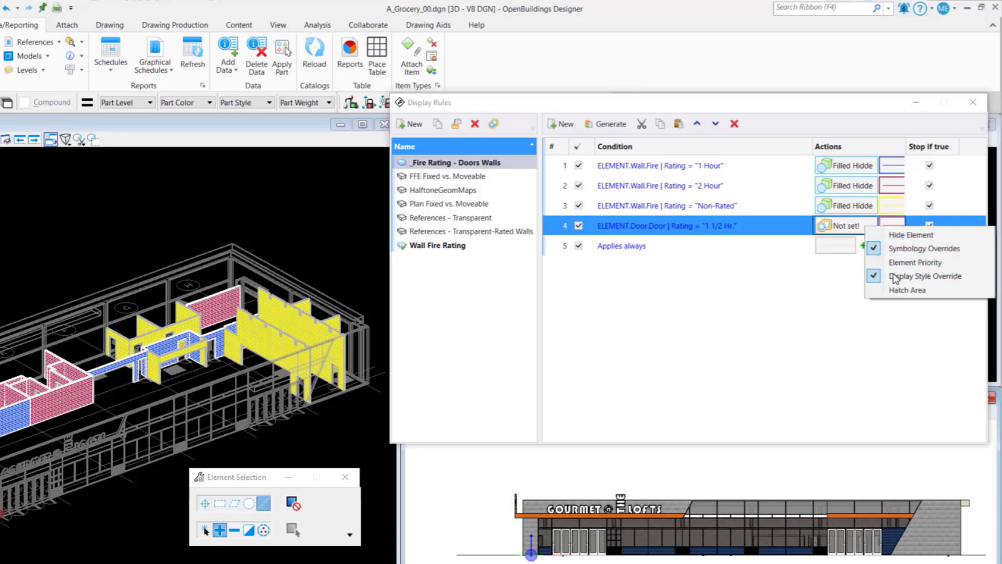
left_click(925, 276)
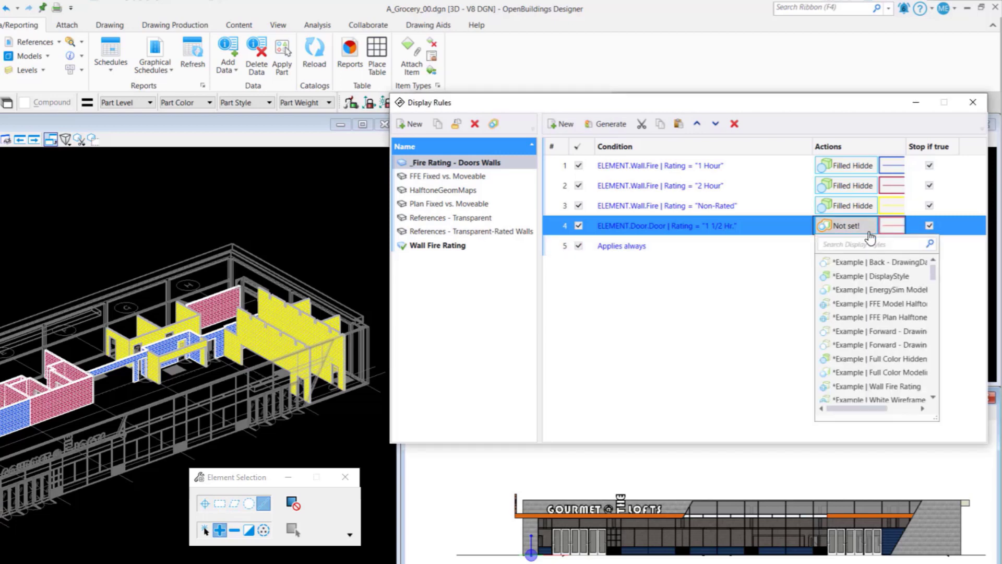
scroll("down", 3)
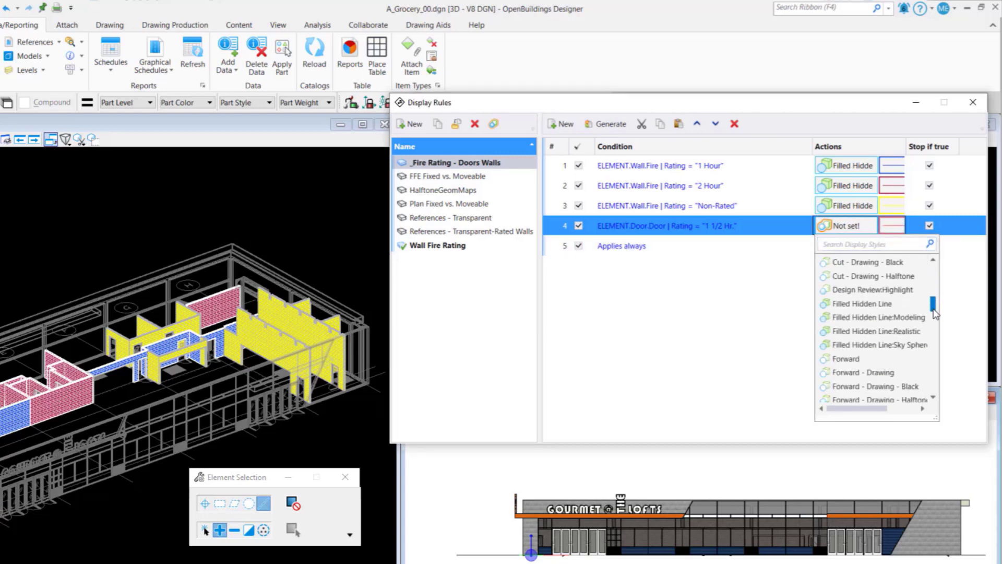
scroll("down", 3)
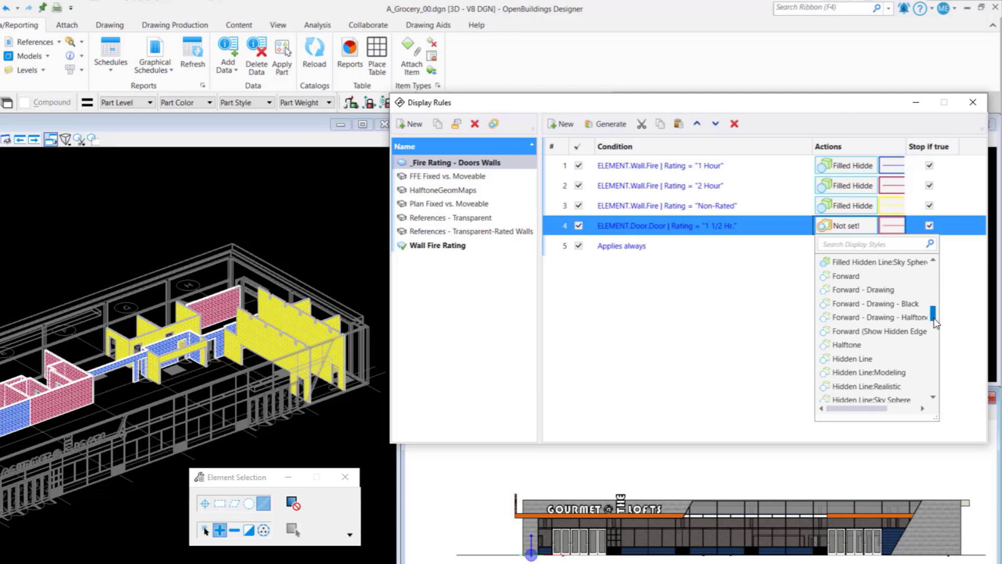
scroll("up", 3)
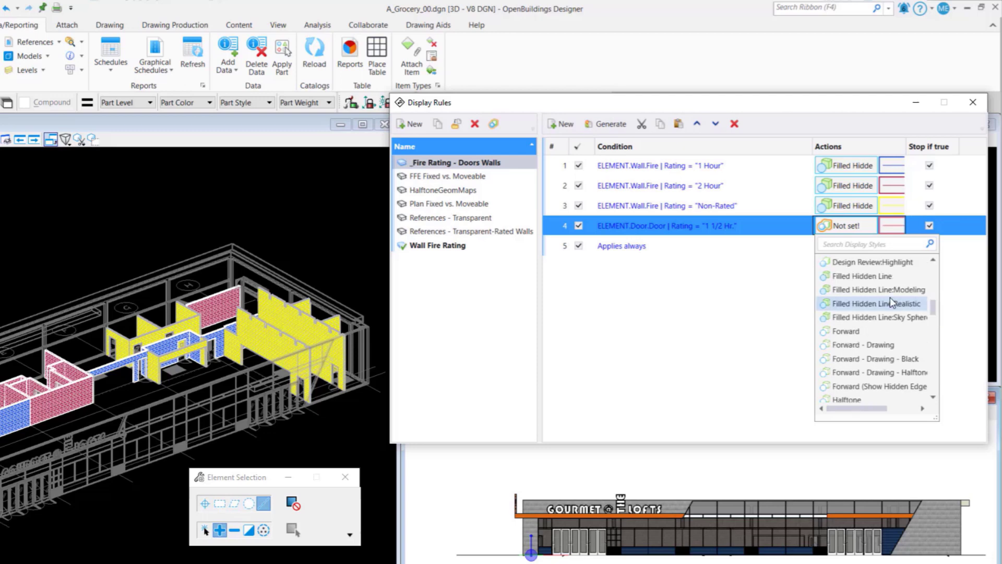
left_click(876, 302)
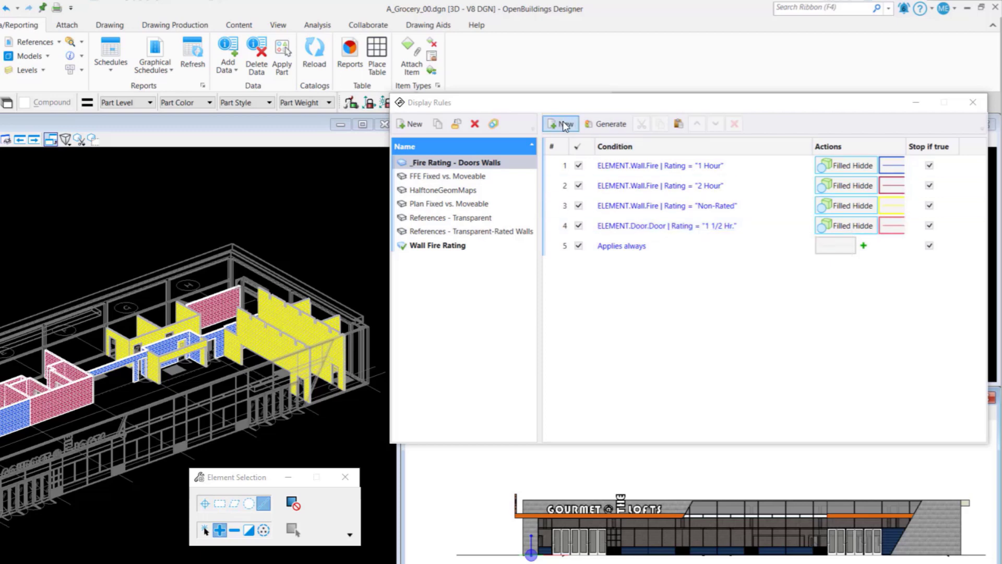
Paste a copy of the door rule, changing its rating to 45 Min. with a blue colour override
double_click(666, 225)
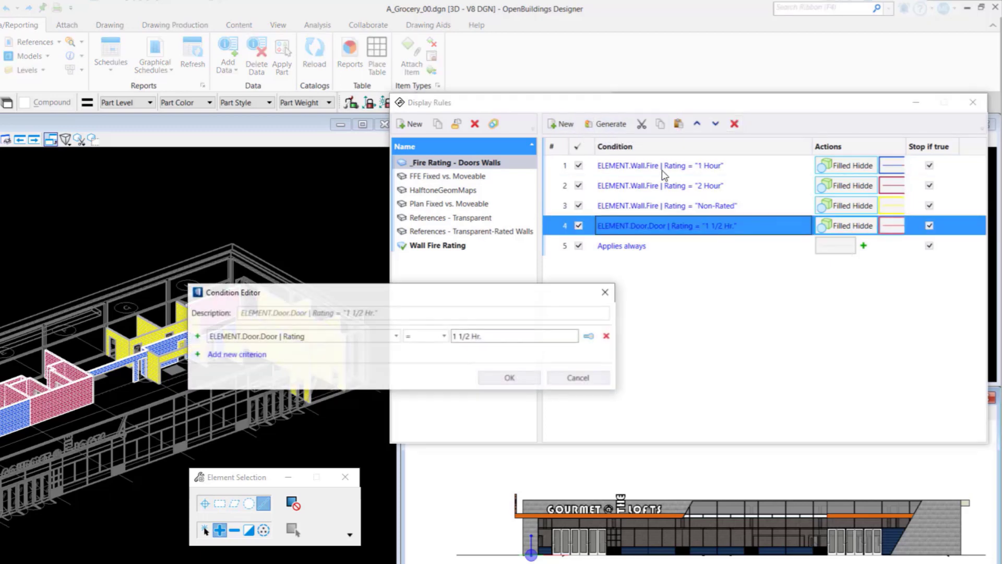
left_click(510, 377)
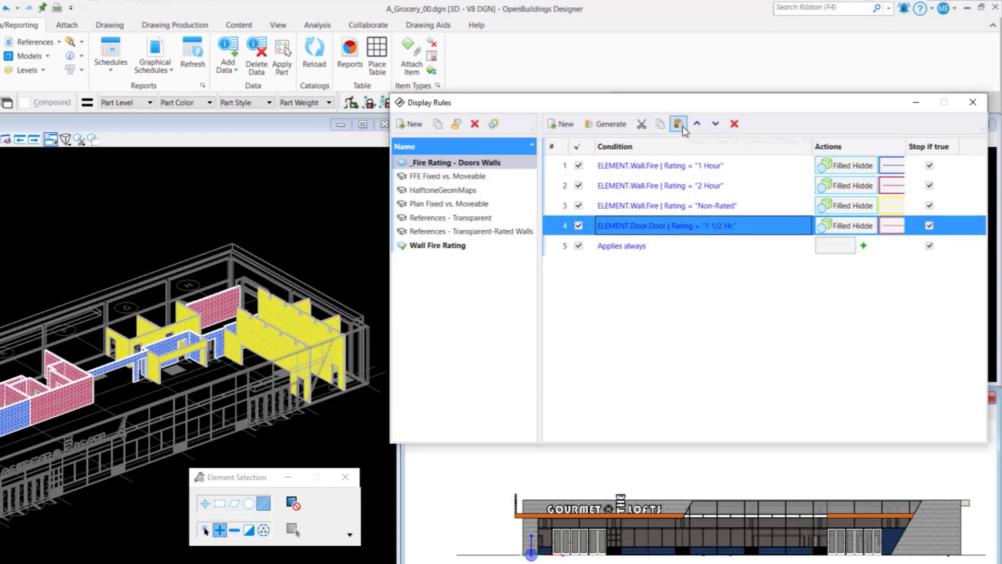
left_click(677, 123)
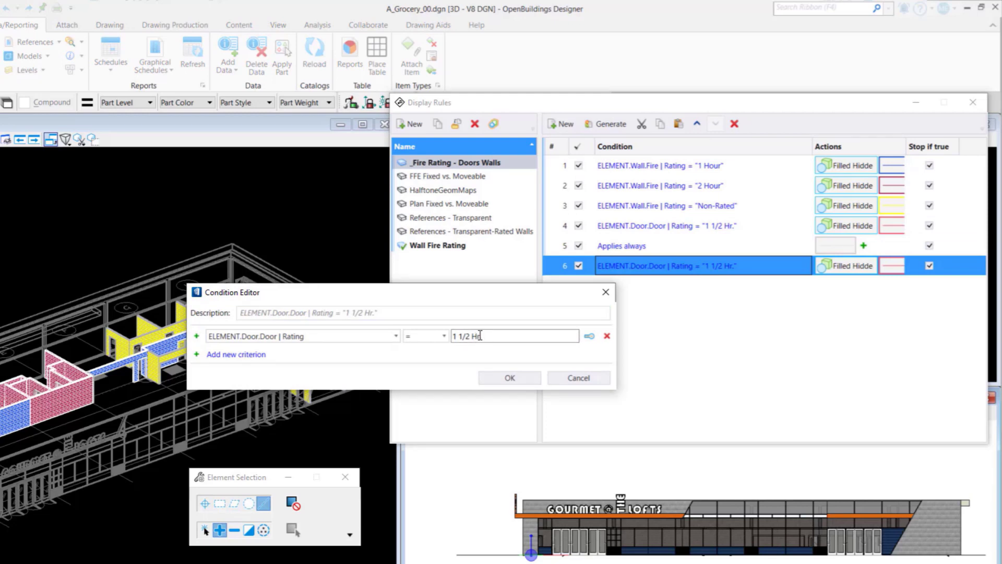
triple_click(514, 336)
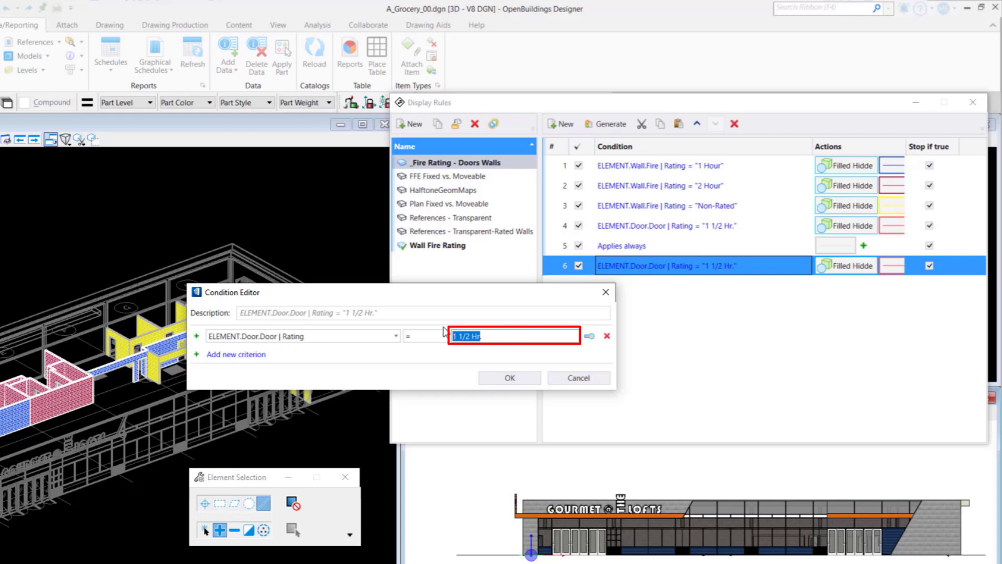
type("45")
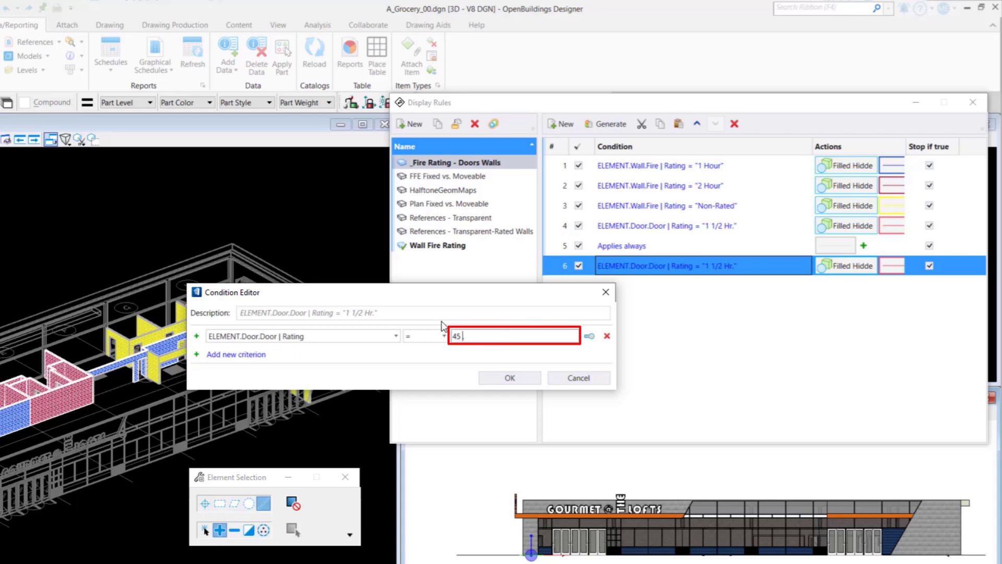
type("Min")
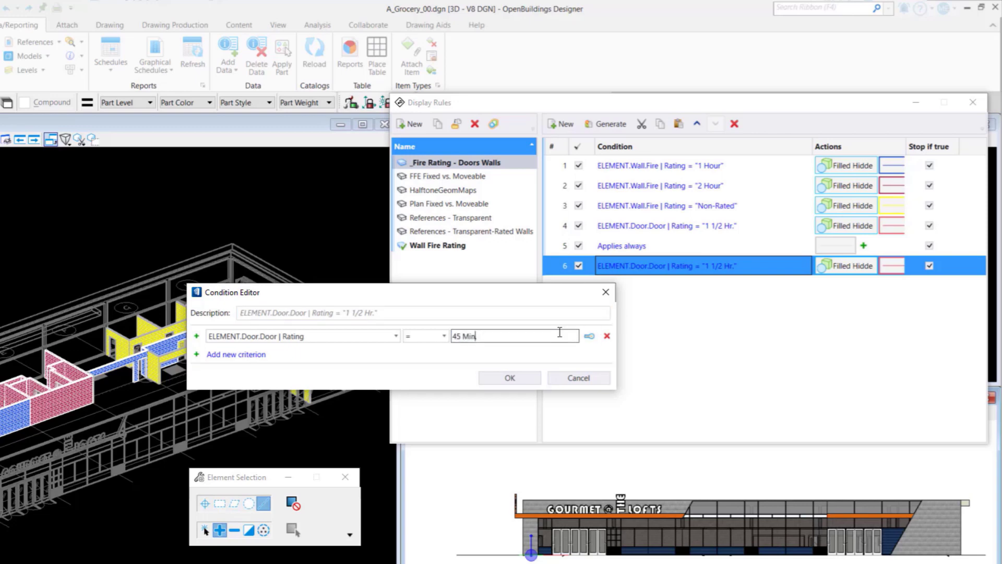
left_click(508, 377)
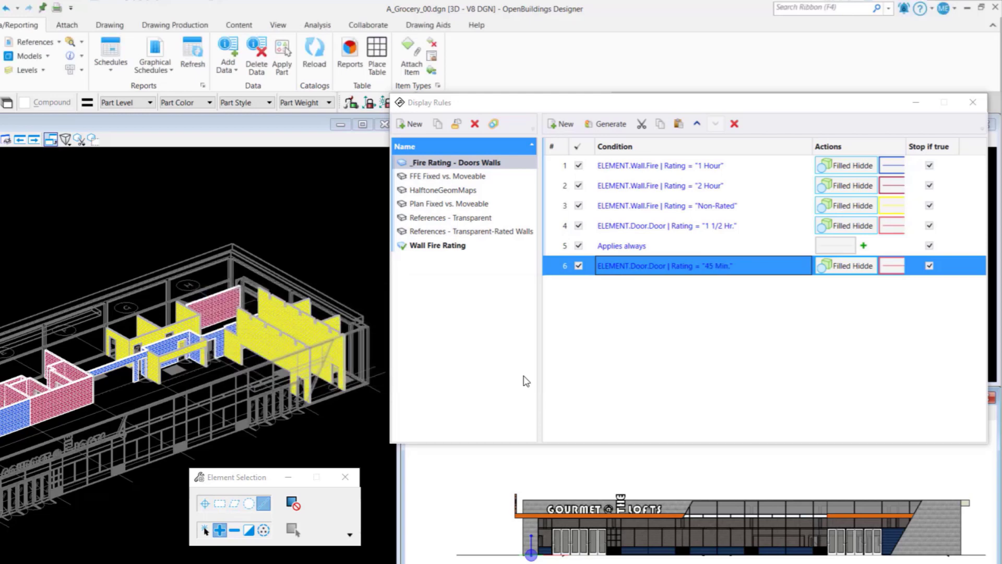
mouse_move(918, 274)
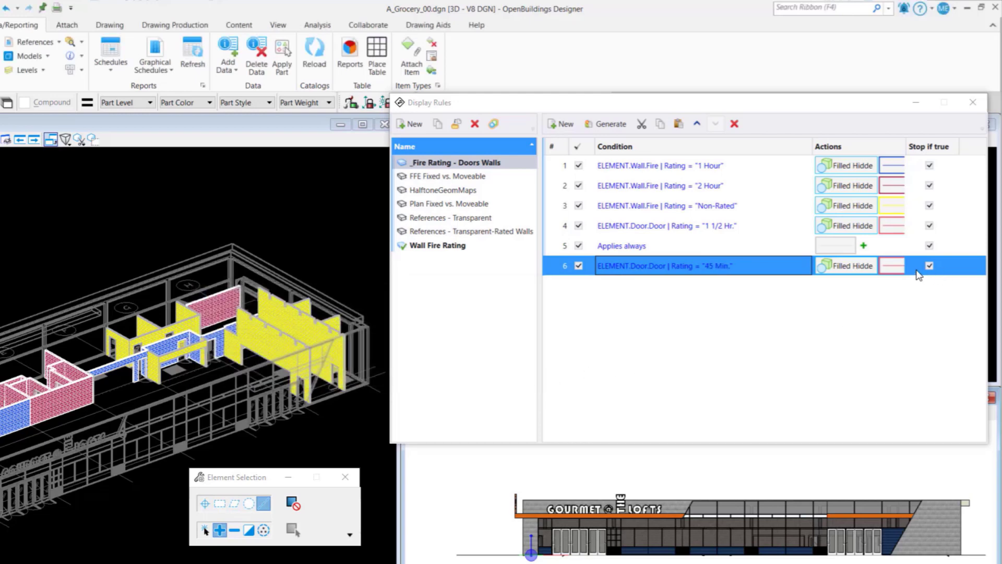
left_click(907, 266)
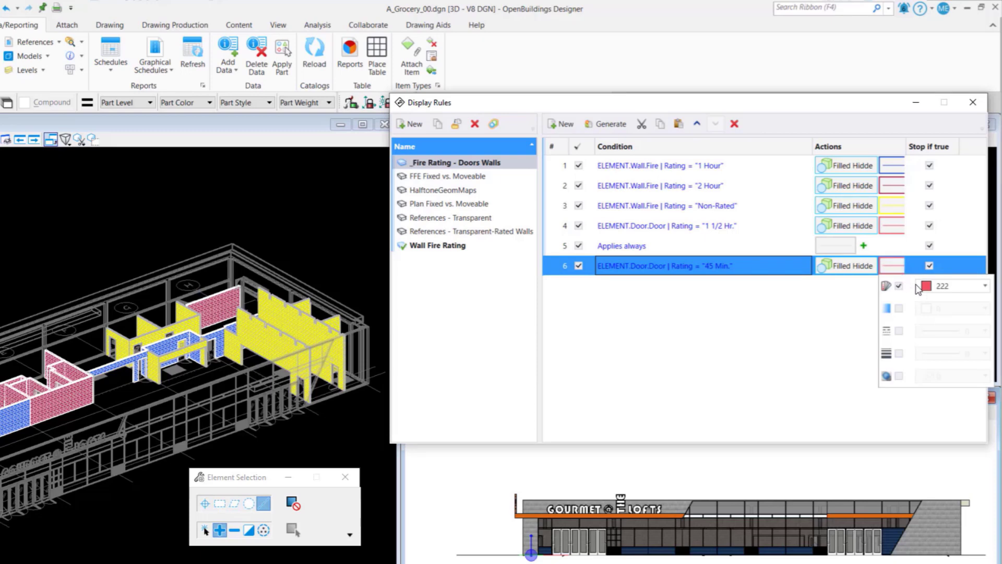
left_click(925, 286)
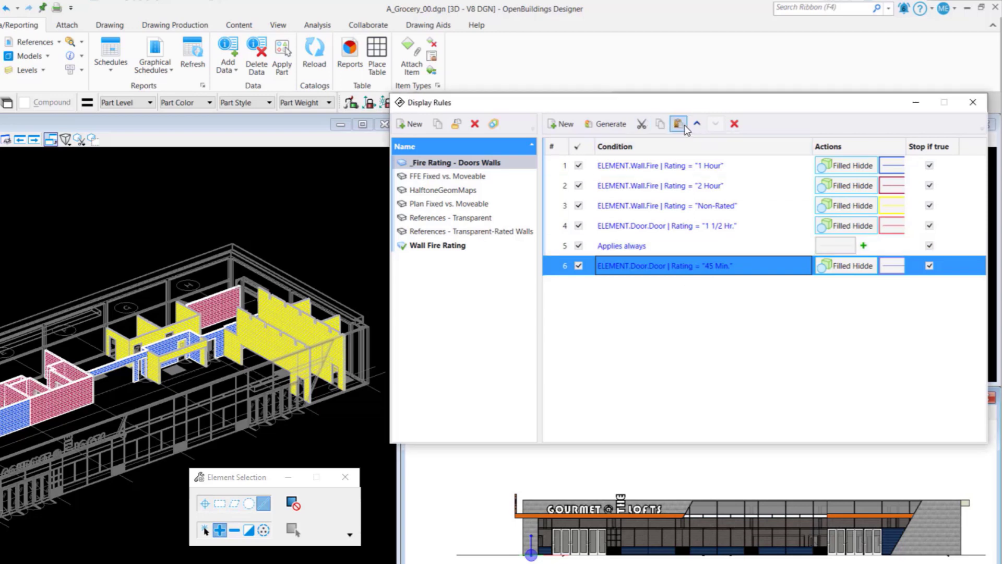
Paste another door rule copy whose condition matches Non-Rated doors
left_click(678, 123)
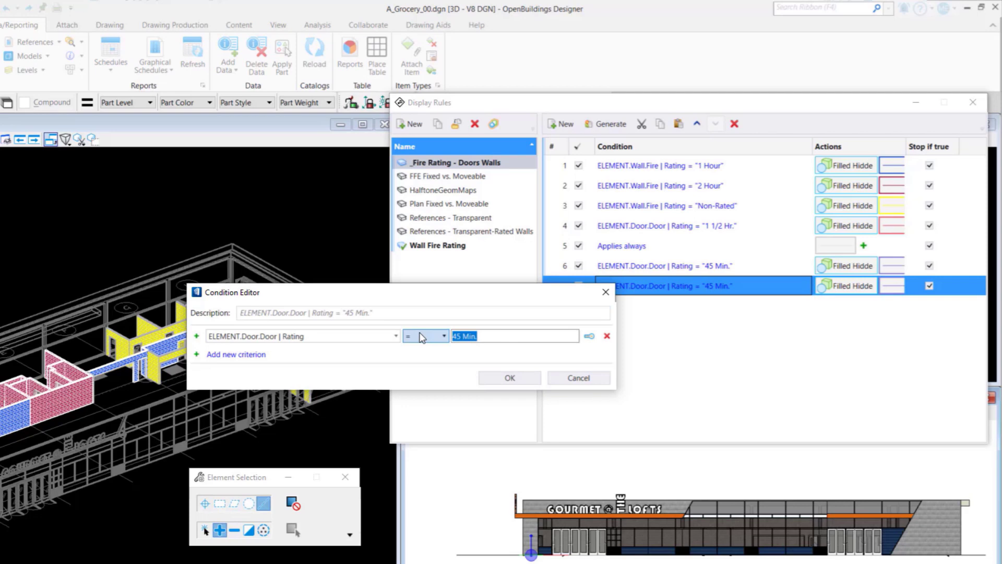
type("Non-")
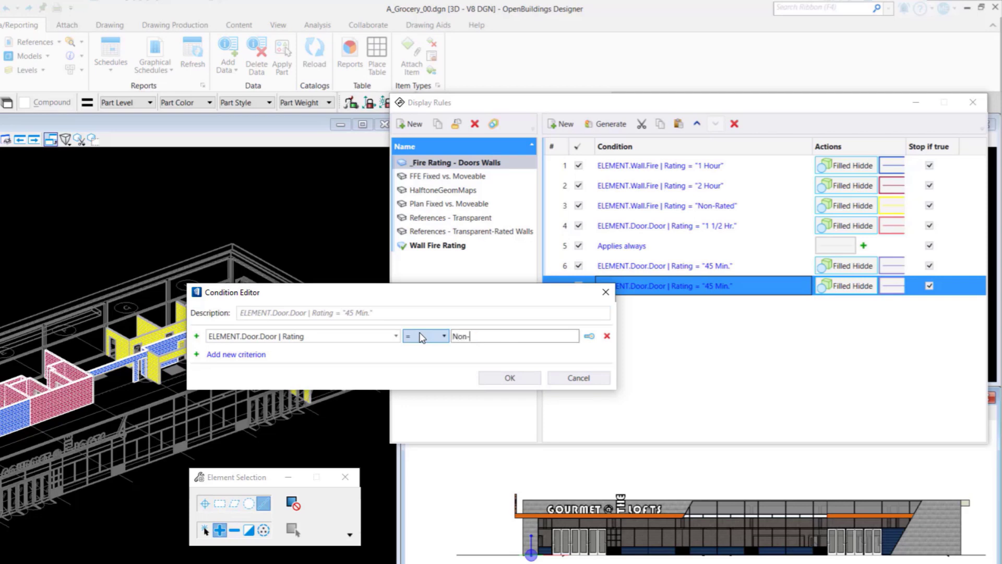
type("Rated")
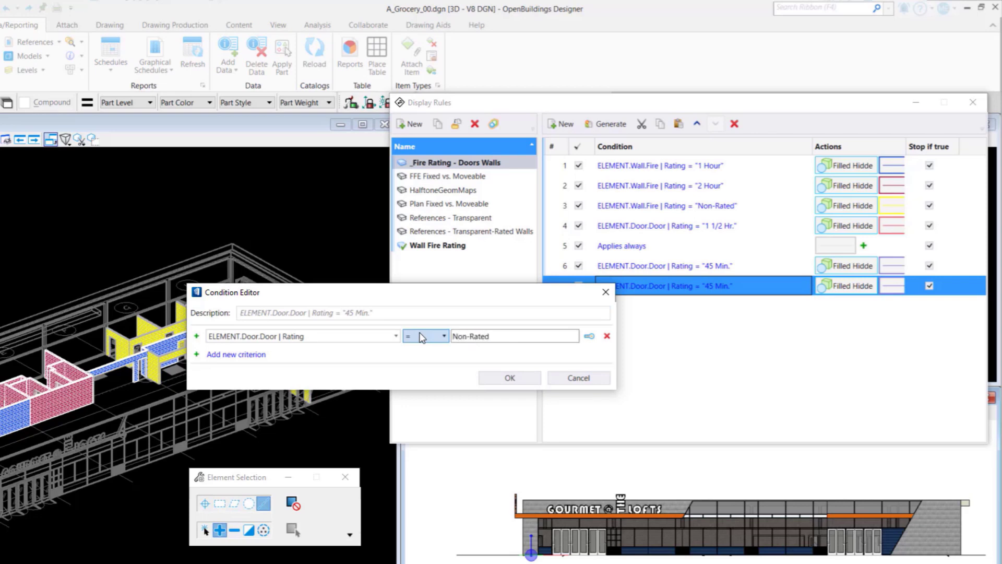
left_click(509, 377)
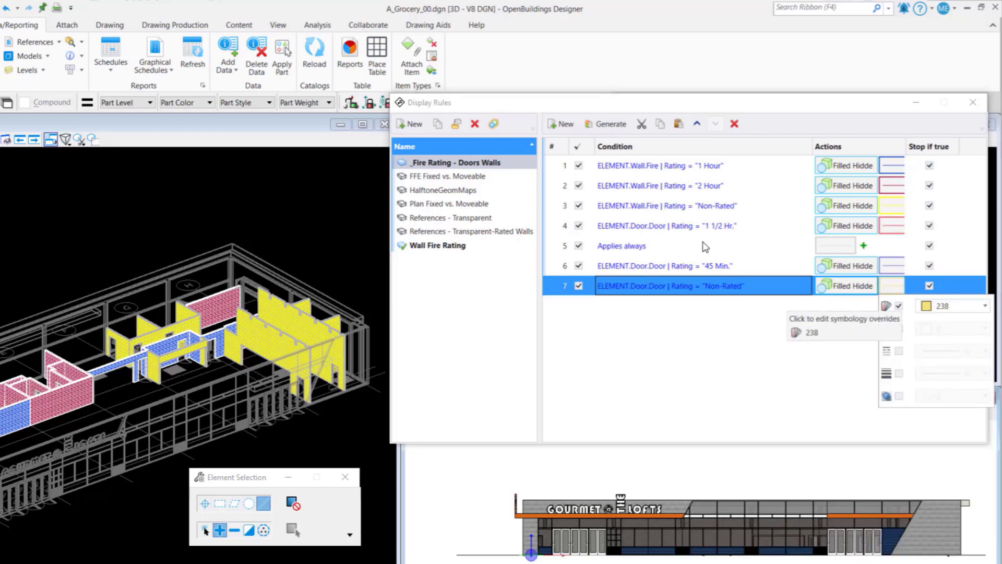
double_click(620, 245)
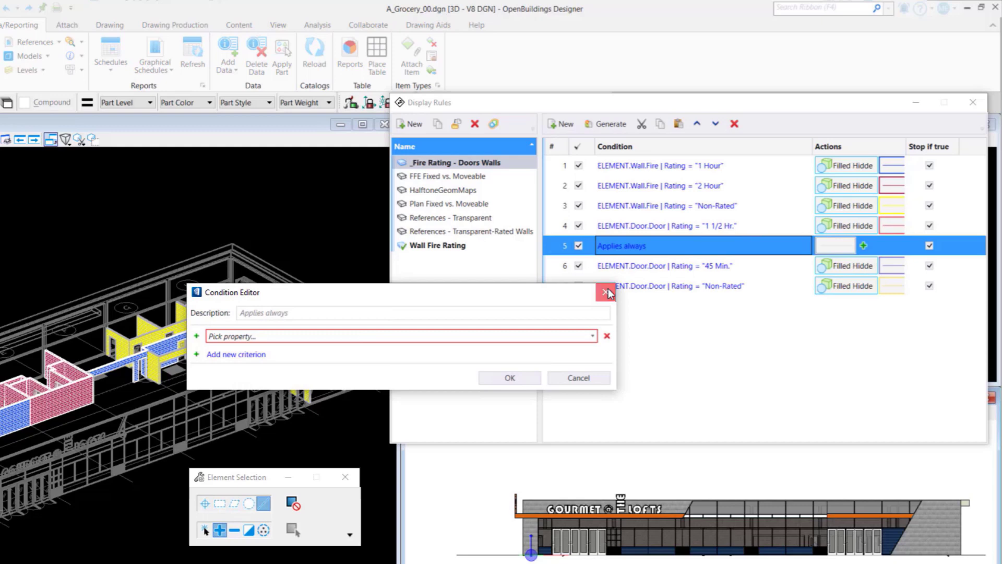
Move Applies always down to rule 7 and give it a visibility-off action
left_click(604, 292)
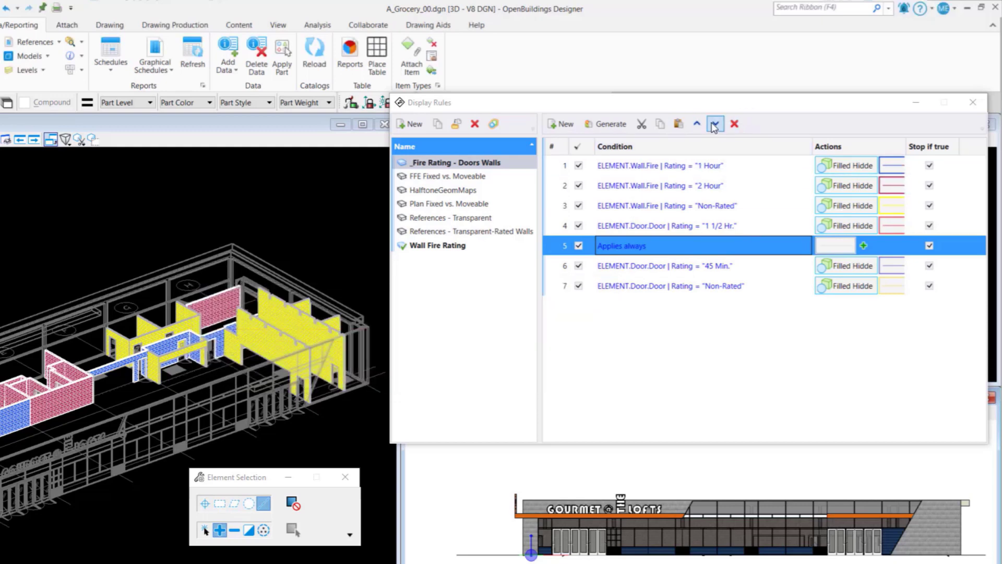
left_click(714, 124)
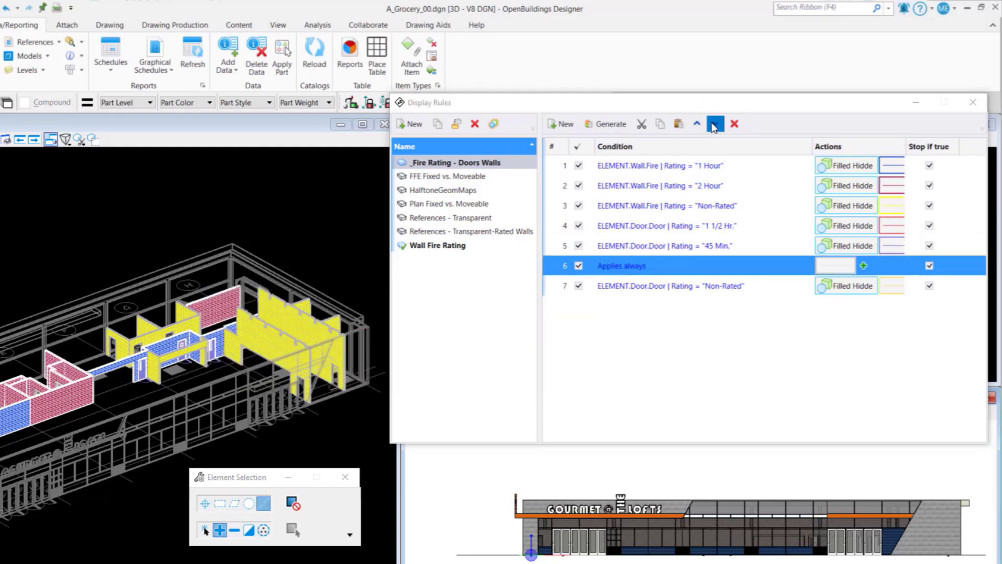
left_click(697, 123)
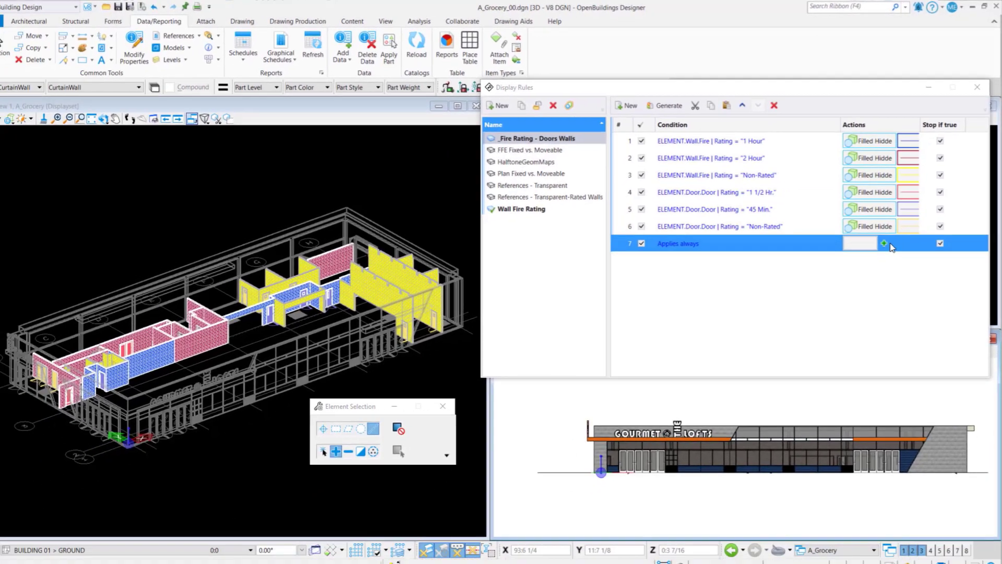
left_click(885, 244)
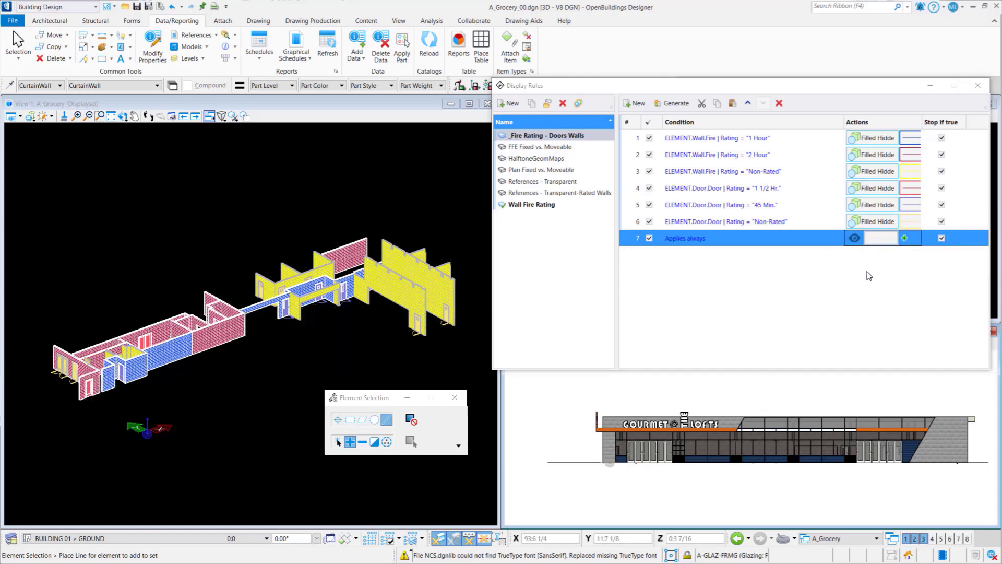
Toggle unmatched-element visibility, orbit the 3D view, and zoom onto a pink wall's doors
left_click(854, 238)
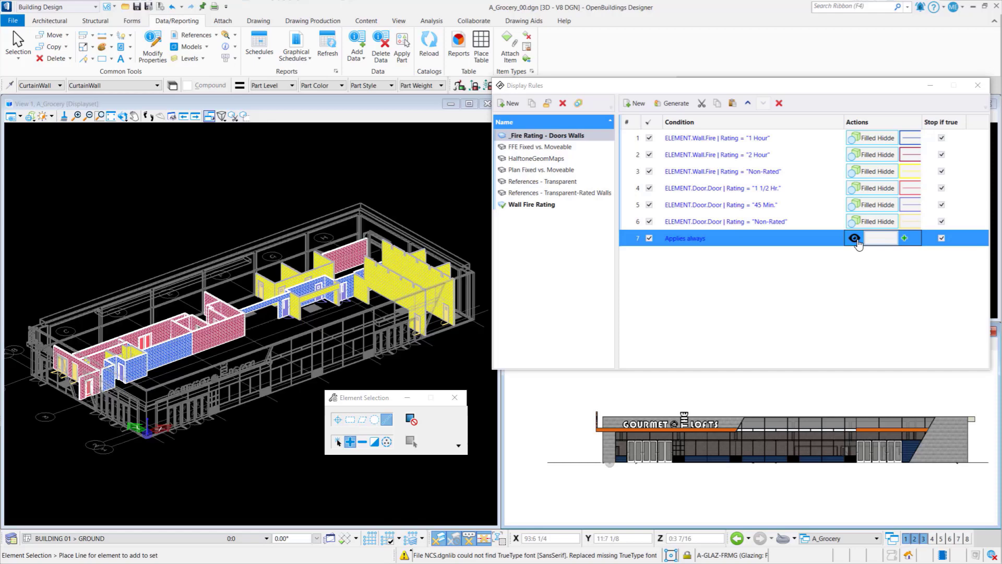
left_click(855, 238)
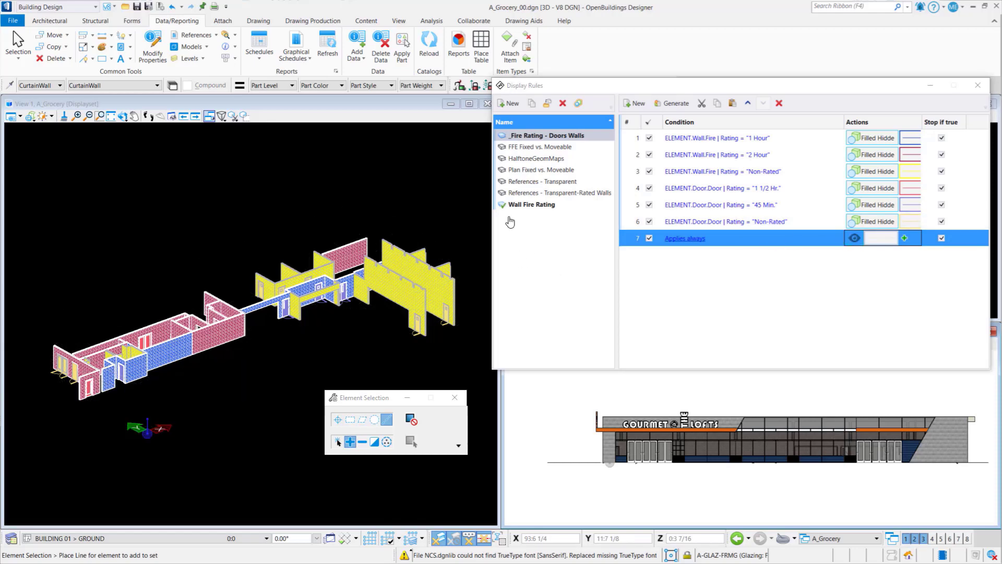
left_click(123, 116)
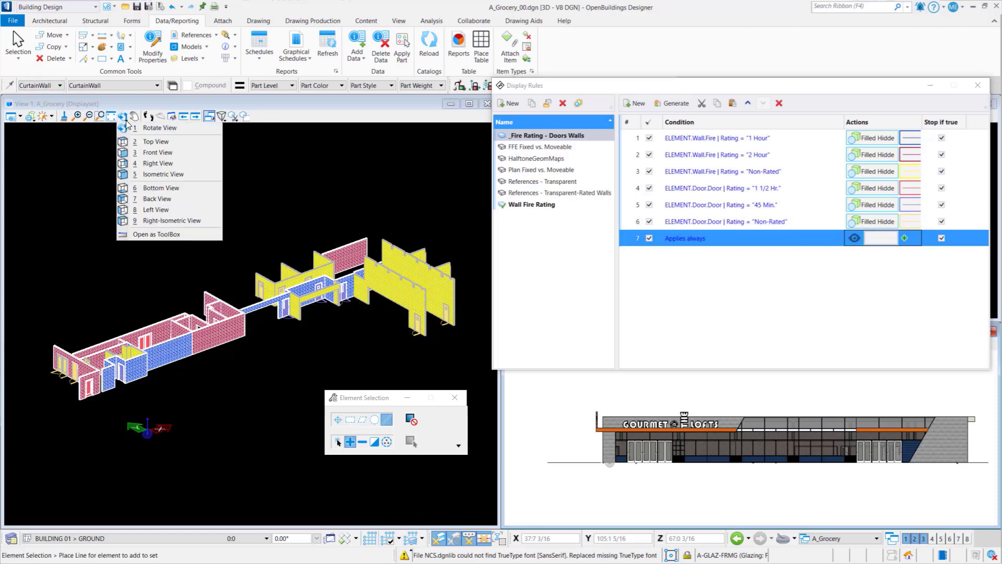
left_click(159, 128)
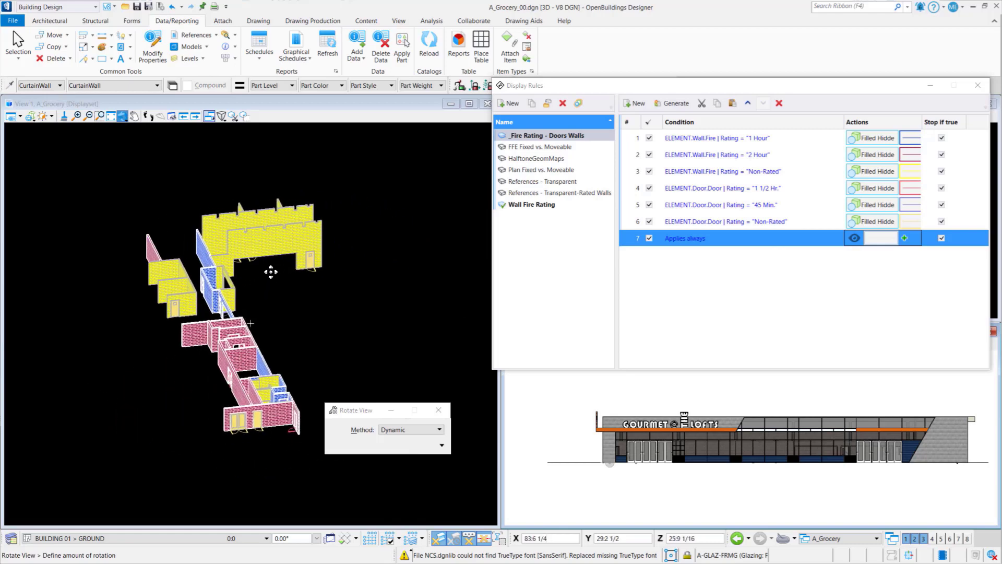
left_click(101, 115)
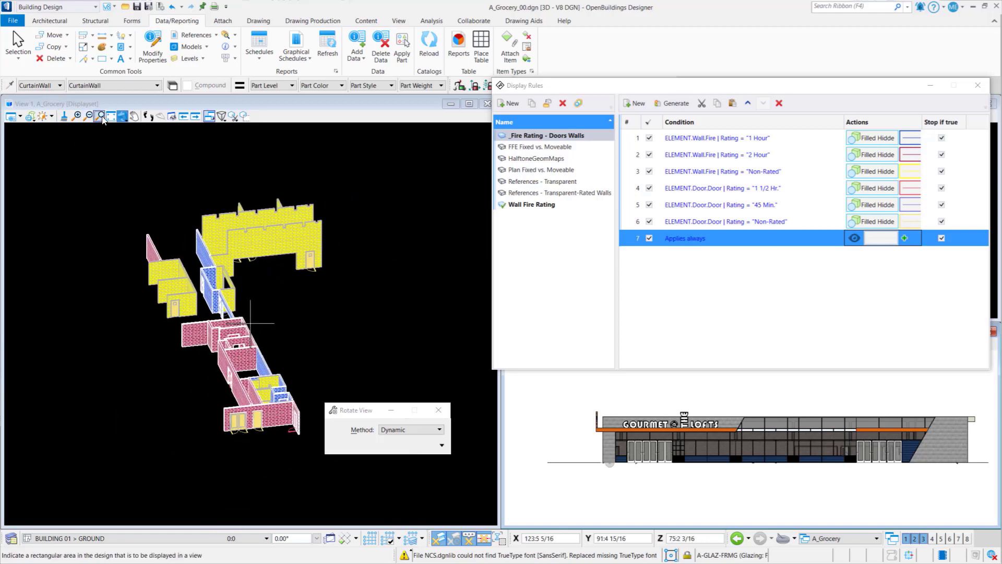
left_click(99, 115)
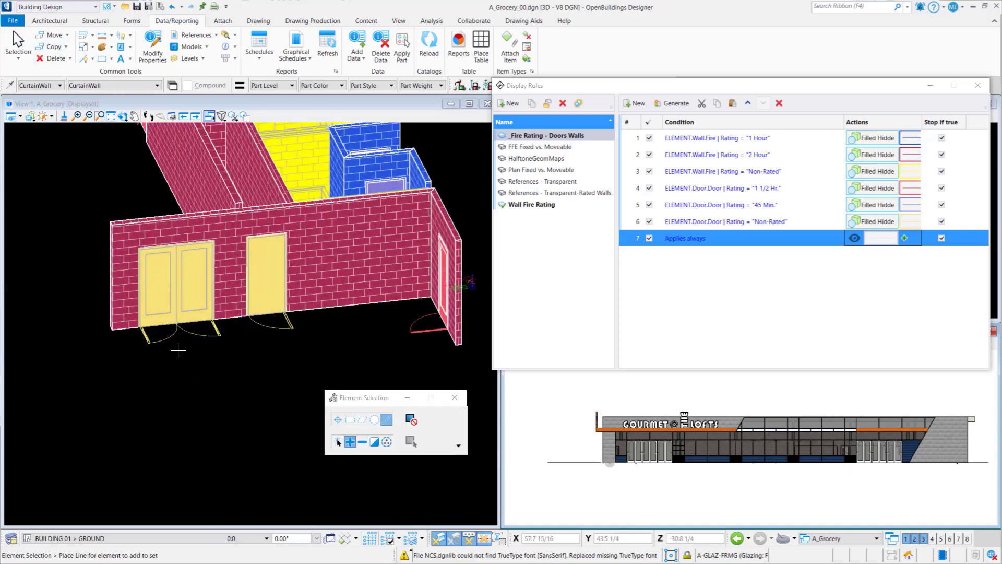
left_click(338, 419)
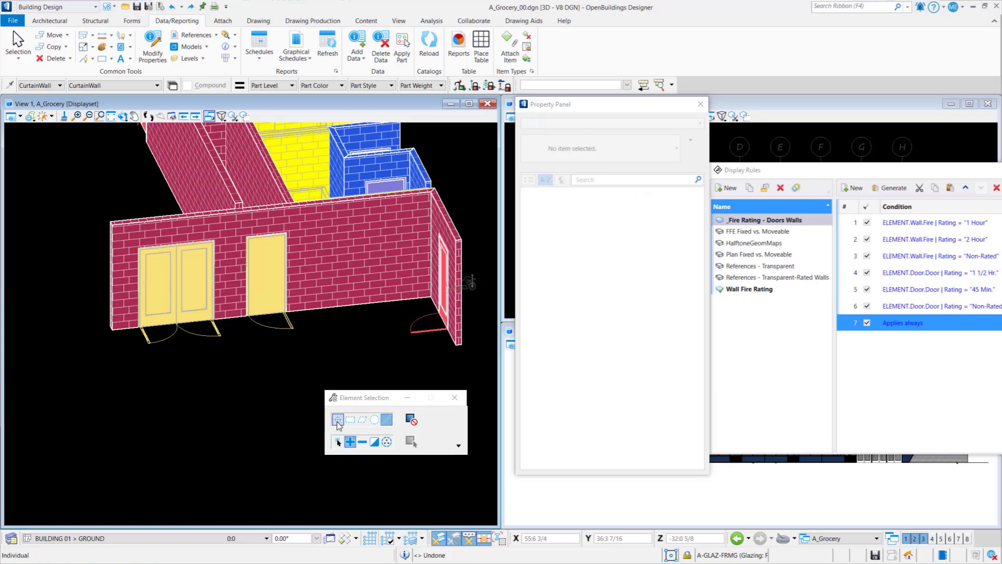
Apply the Door Hardware display rule set to the grocery model view
left_click(338, 419)
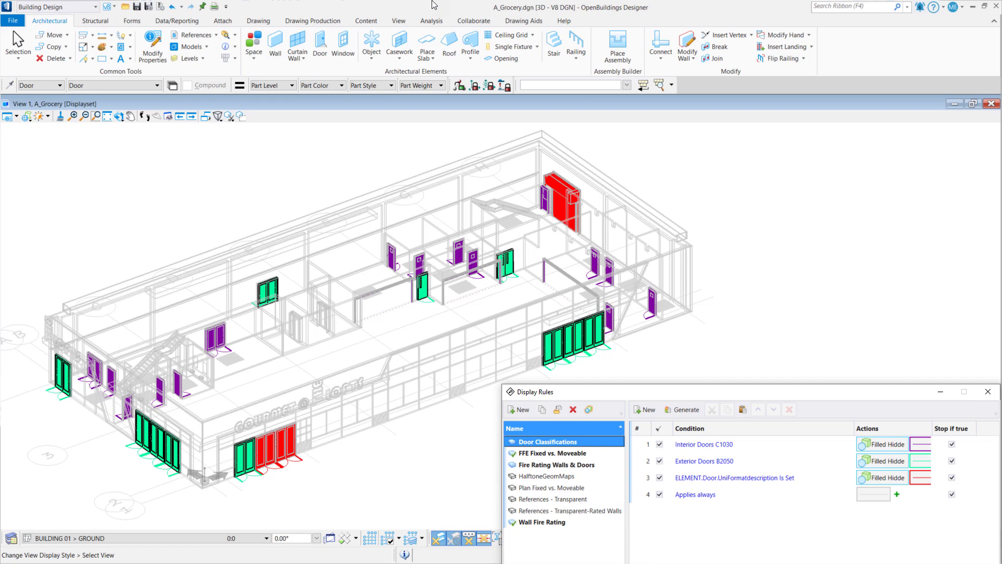
left_click(541, 452)
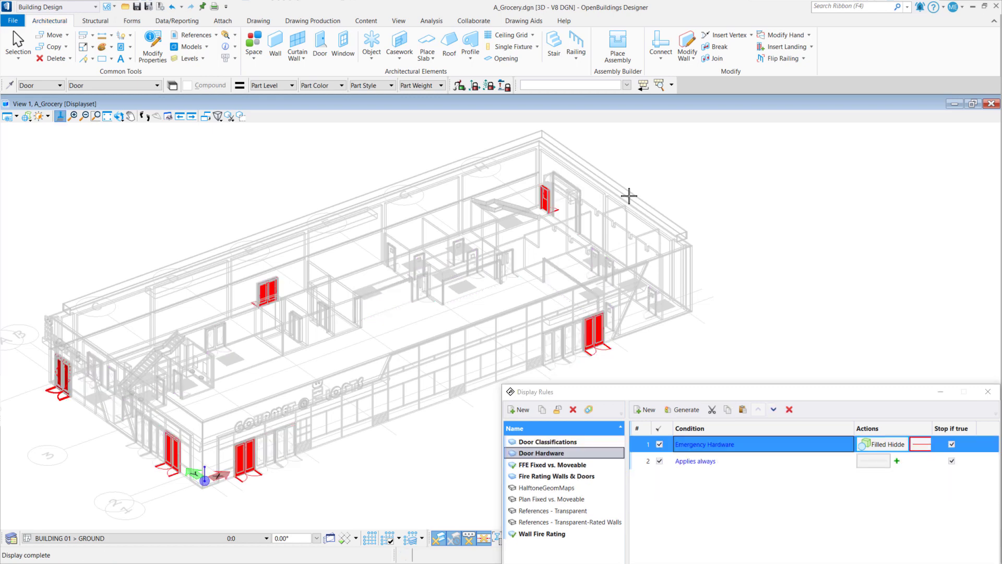